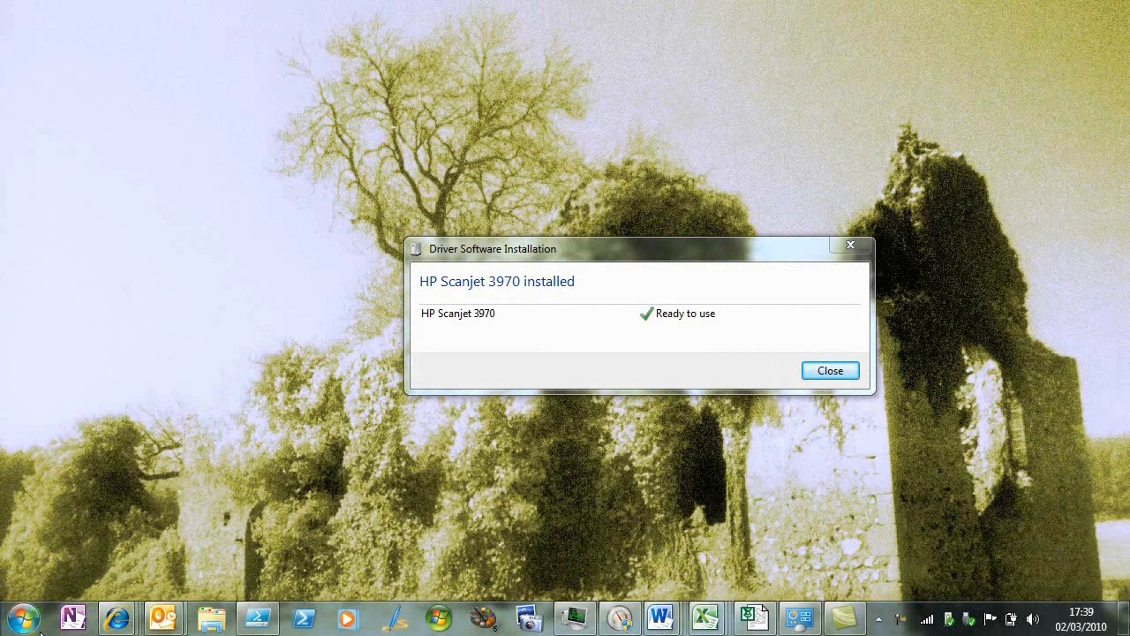
# - Open the Windows 7 Start menu and show the All Programs list
pyautogui.click(24, 617)
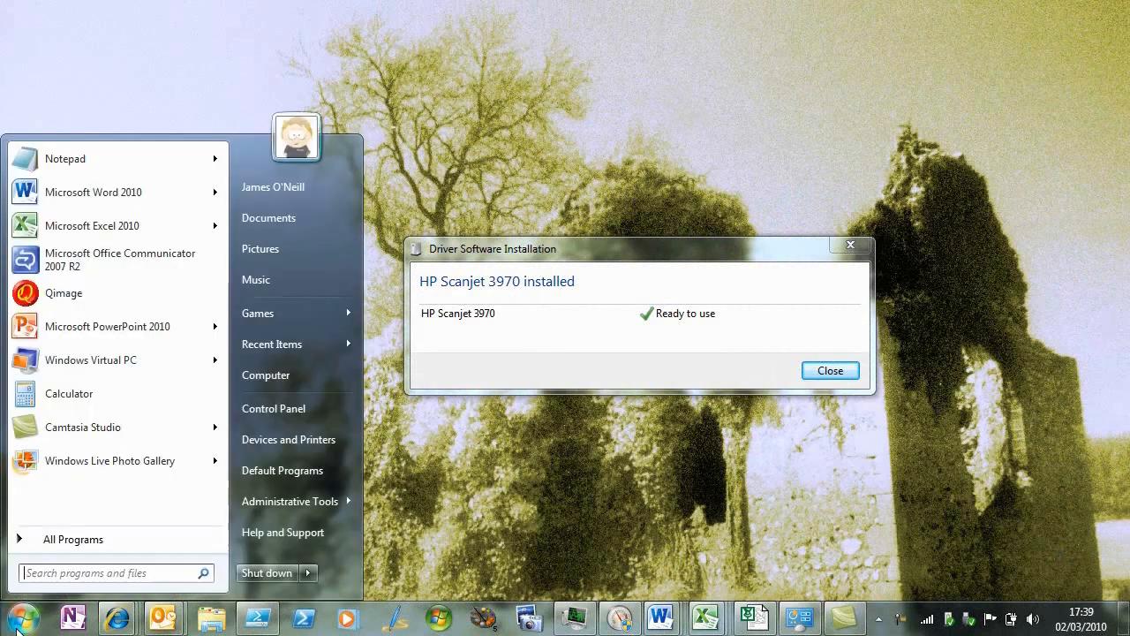
pyautogui.click(73, 538)
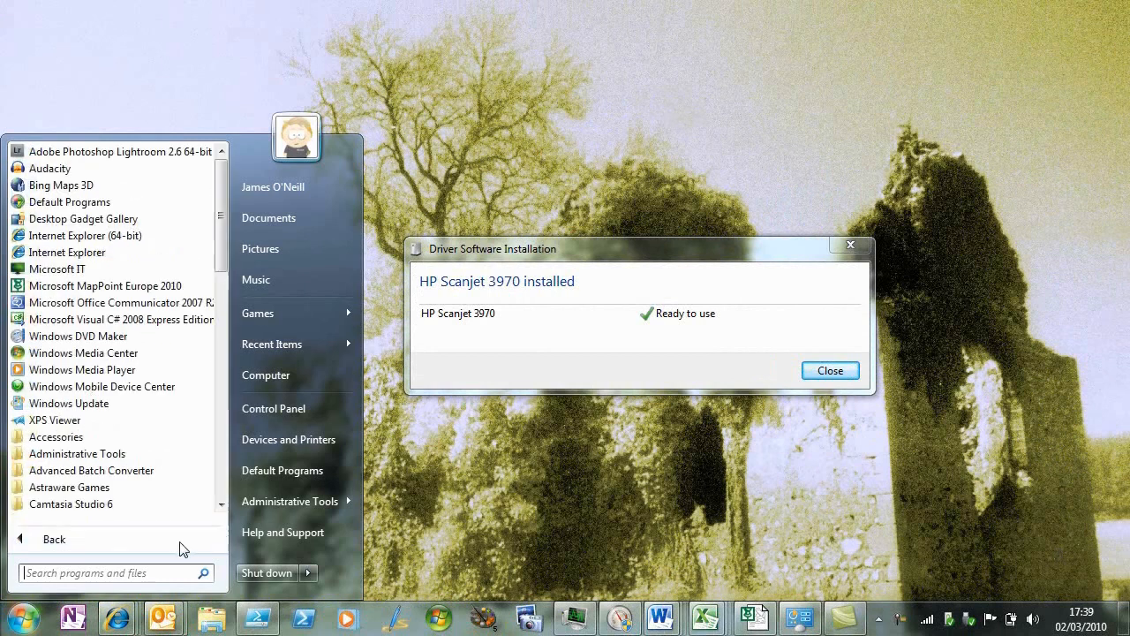
pyautogui.moveTo(296, 438)
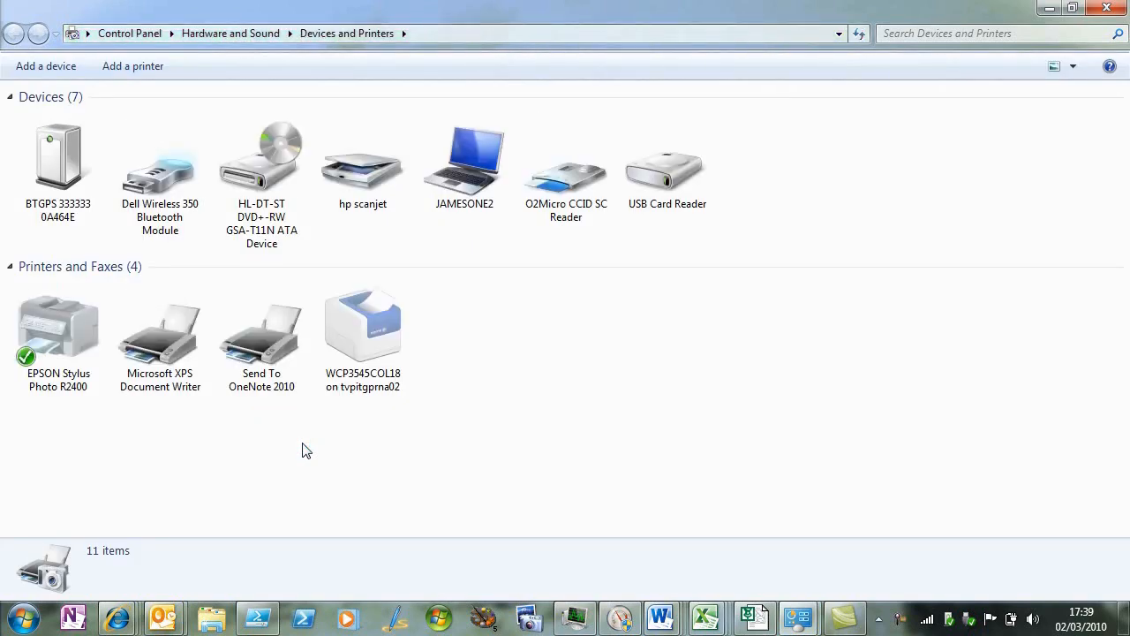
# - Open a New Scan window for the hp scanjet from Devices and Printers
pyautogui.click(363, 161)
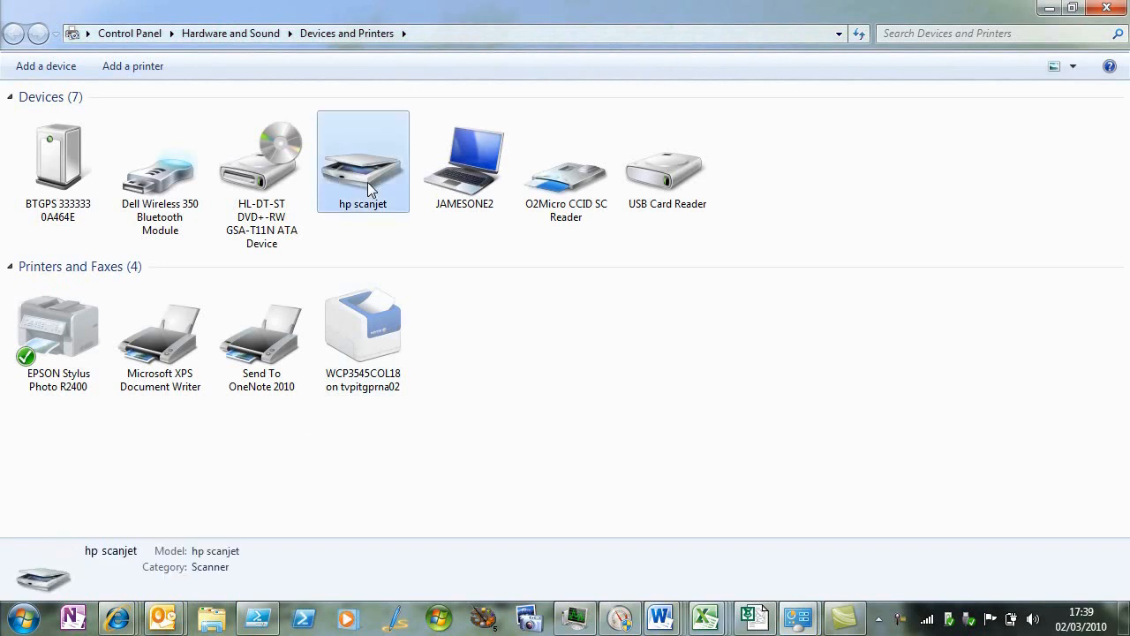
pyautogui.rightClick(363, 162)
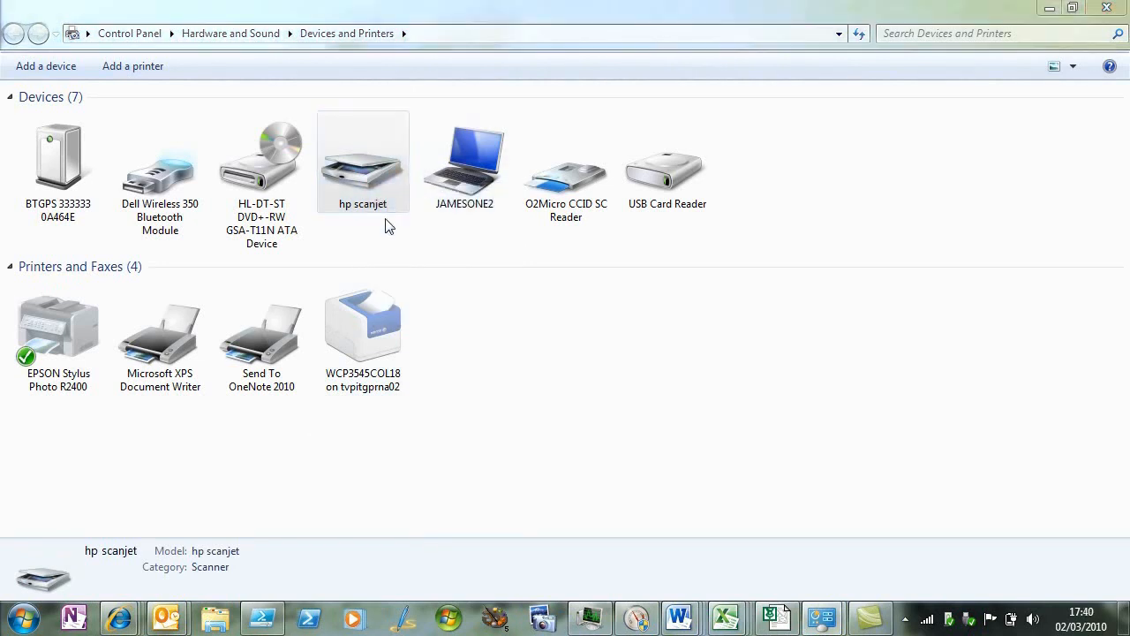
pyautogui.doubleClick(363, 162)
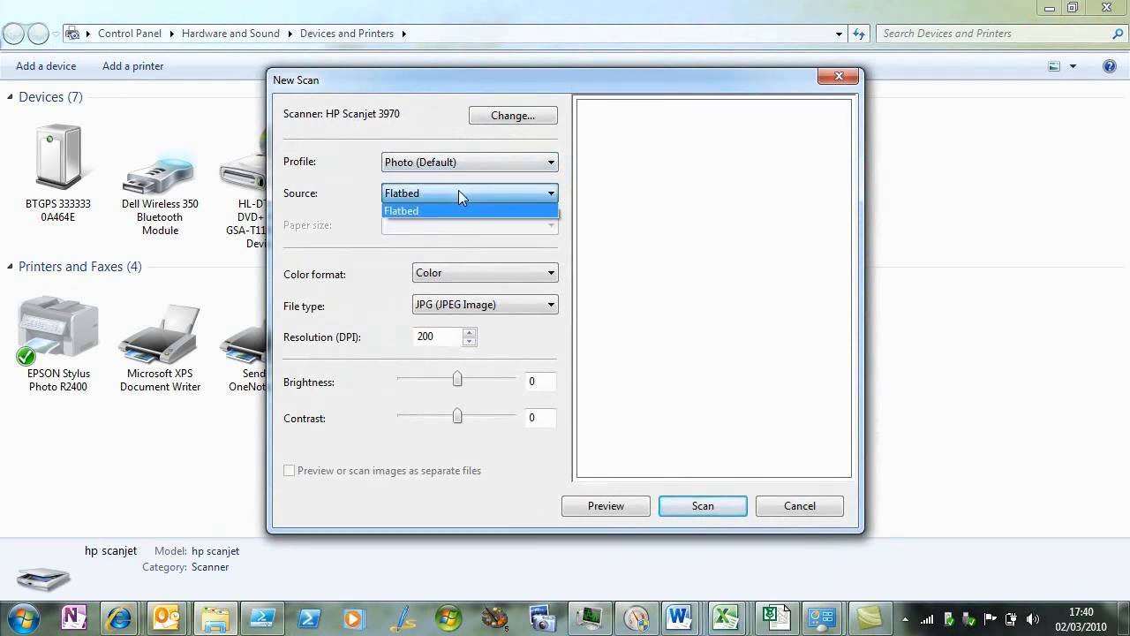
# - Preview the index print on the Flatbed source, then scan it as colour 200 DPI JPG
pyautogui.click(400, 210)
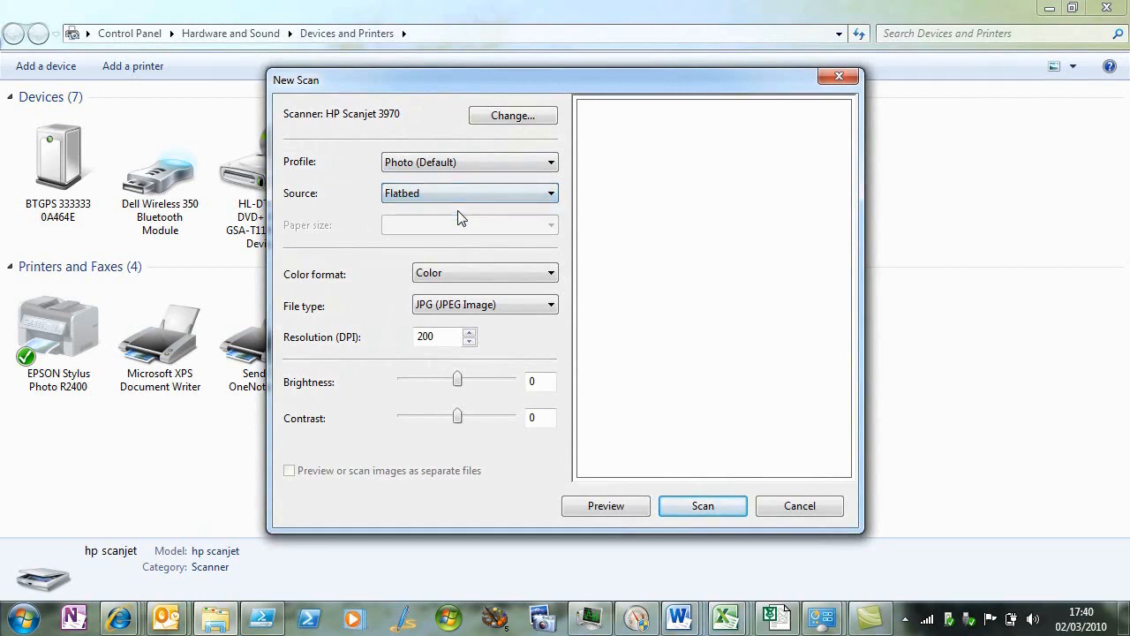
pyautogui.click(469, 192)
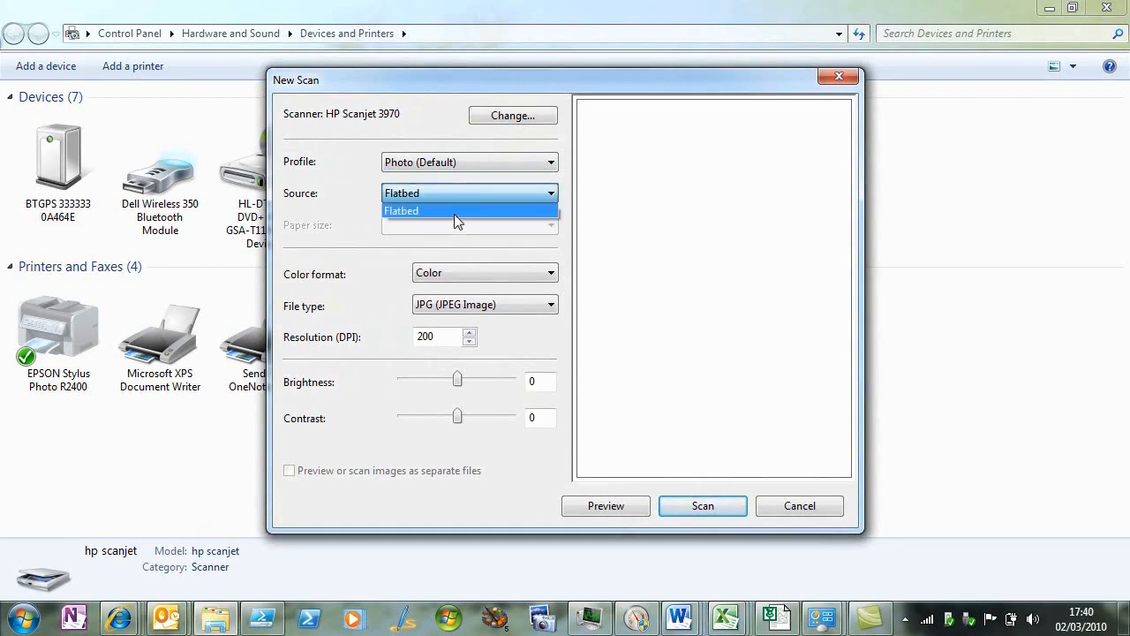
pyautogui.click(606, 505)
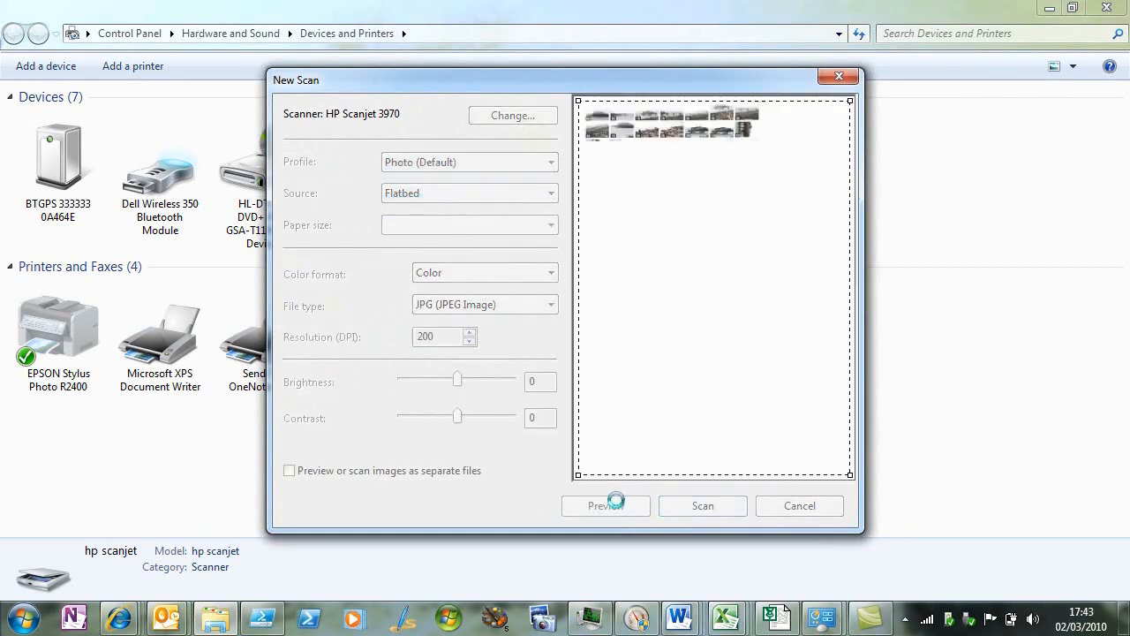
pyautogui.click(605, 505)
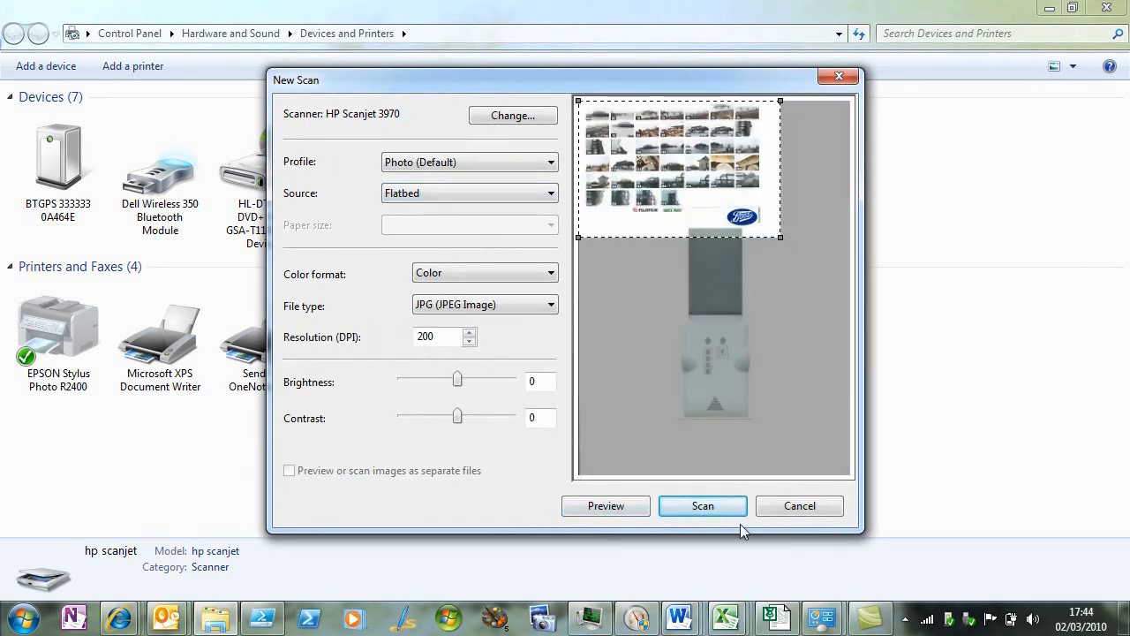
pyautogui.click(701, 505)
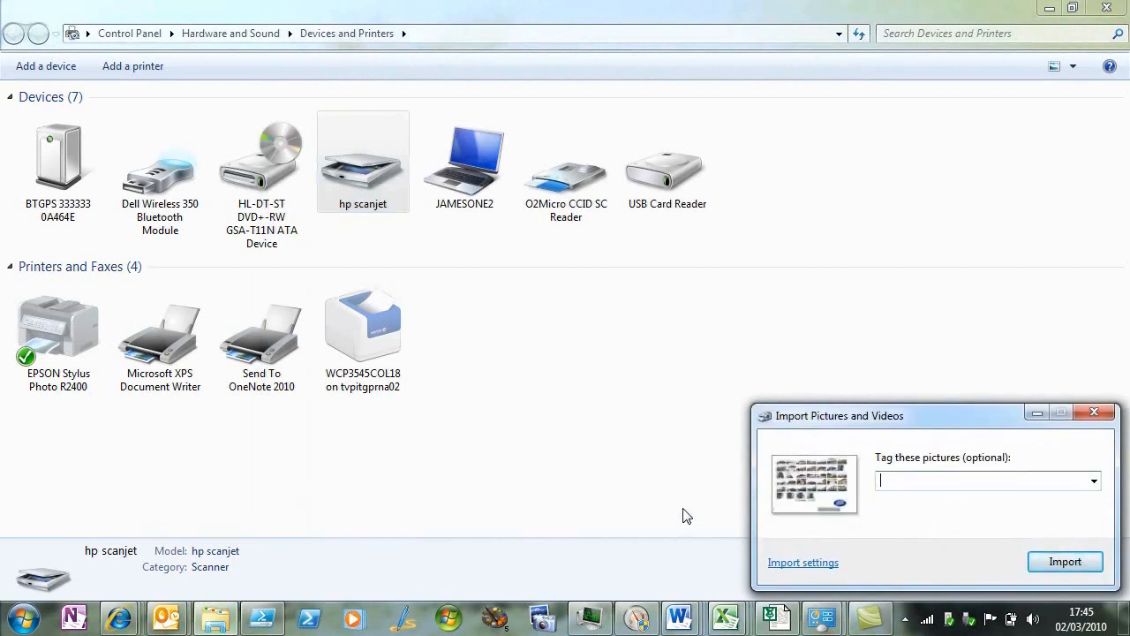
# - Import the scan tagged 'test' and view the details of test 001.jpg
pyautogui.write('test')
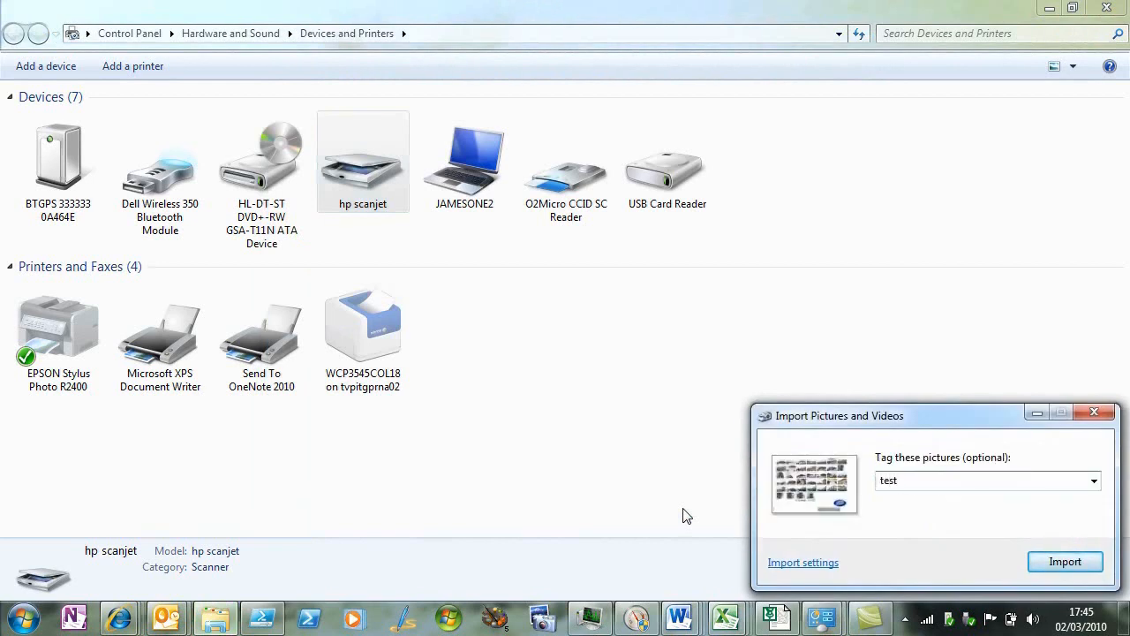
pyautogui.click(1064, 561)
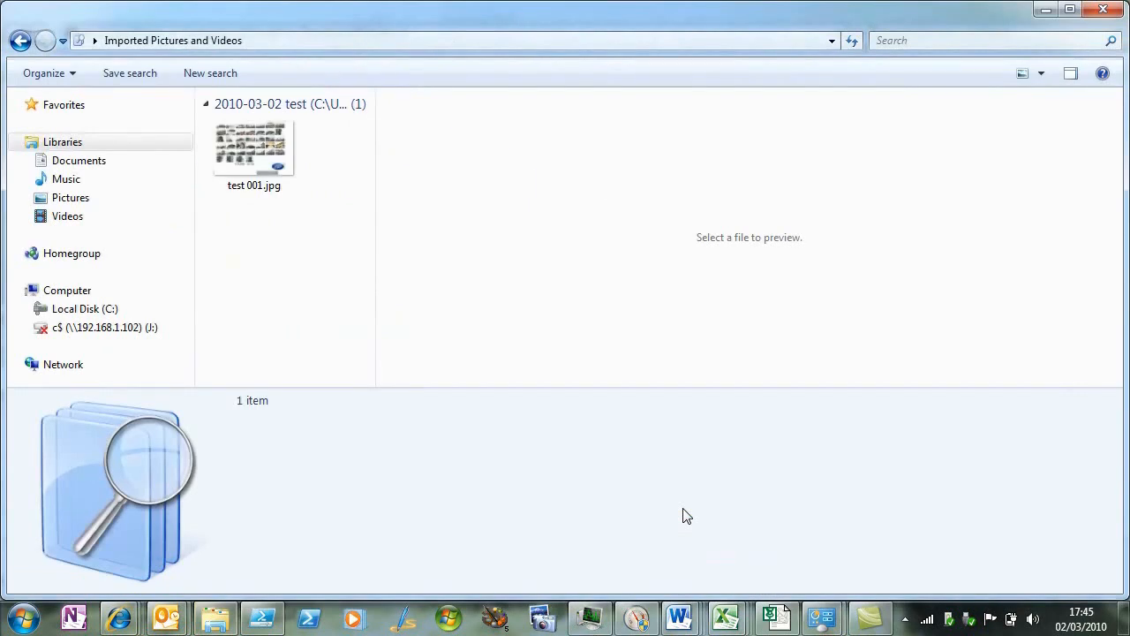
pyautogui.click(254, 148)
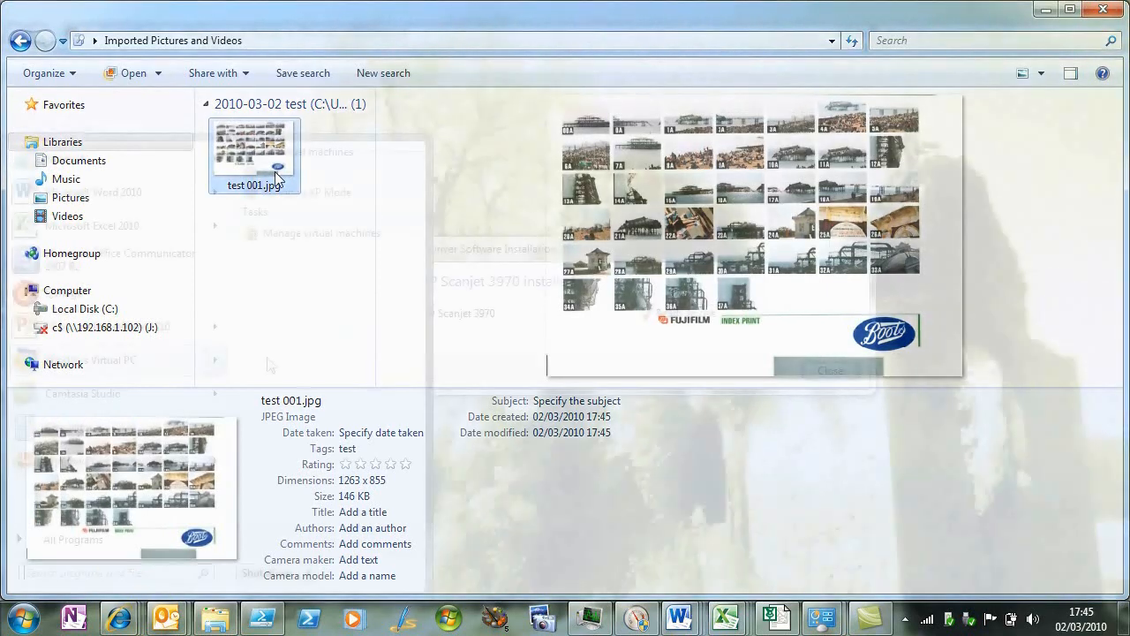
pyautogui.click(22, 617)
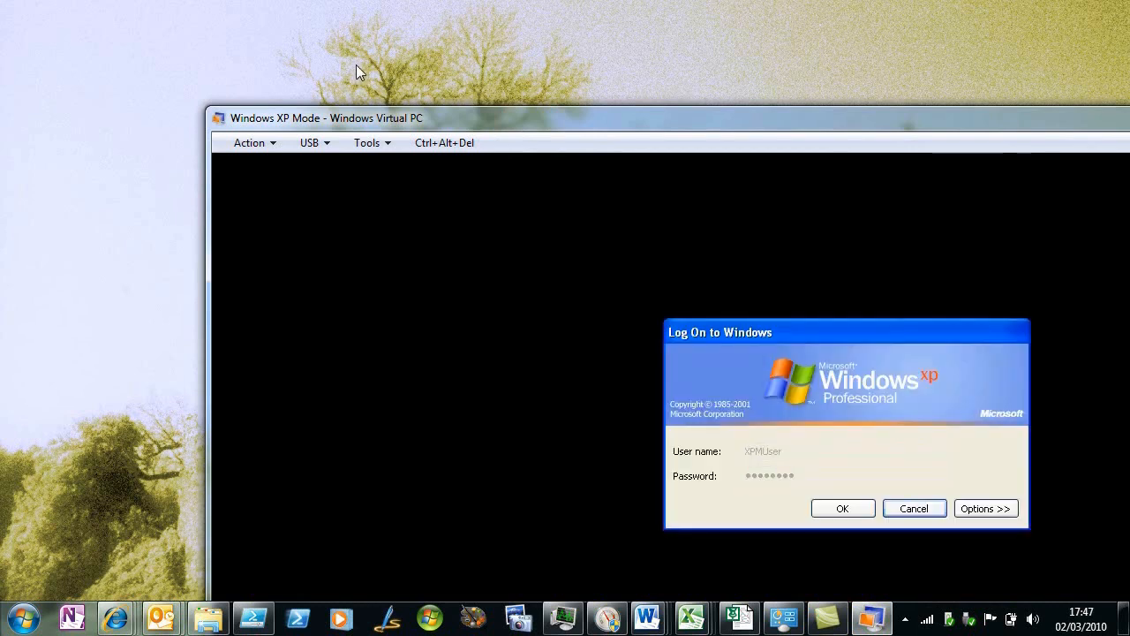
pyautogui.moveTo(291, 138)
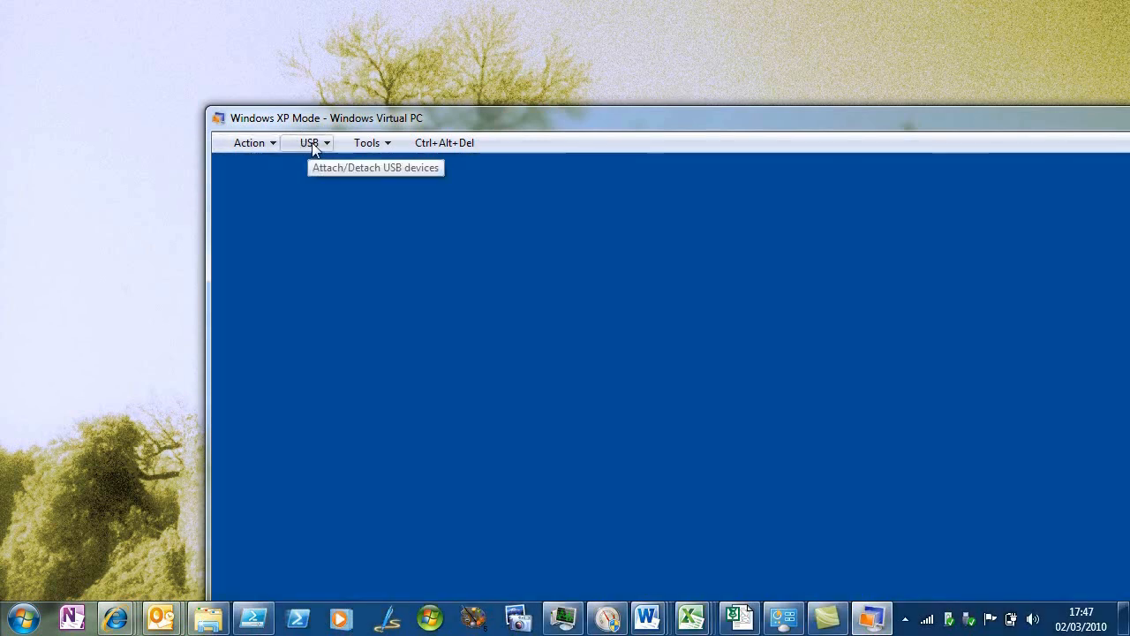
# - Check the XP Mode USB menu for devices available to the virtual machine
pyautogui.click(310, 142)
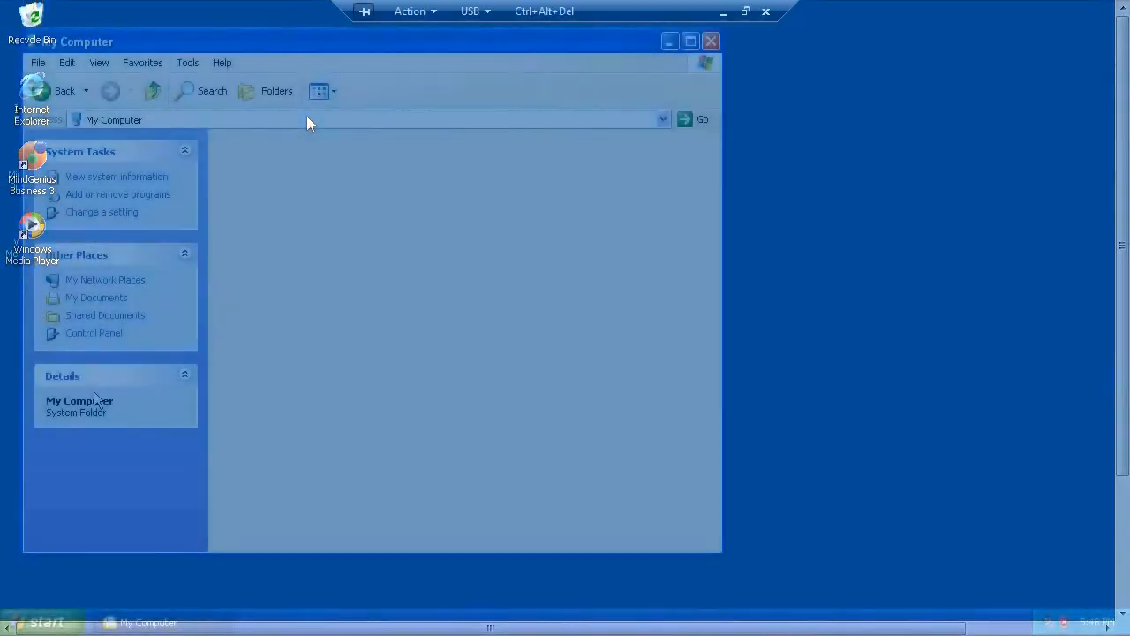
# - Run hp scanning setup from the D: disc and install HP Photo and Imaging 2.2 with the Minimal option
pyautogui.click(435, 354)
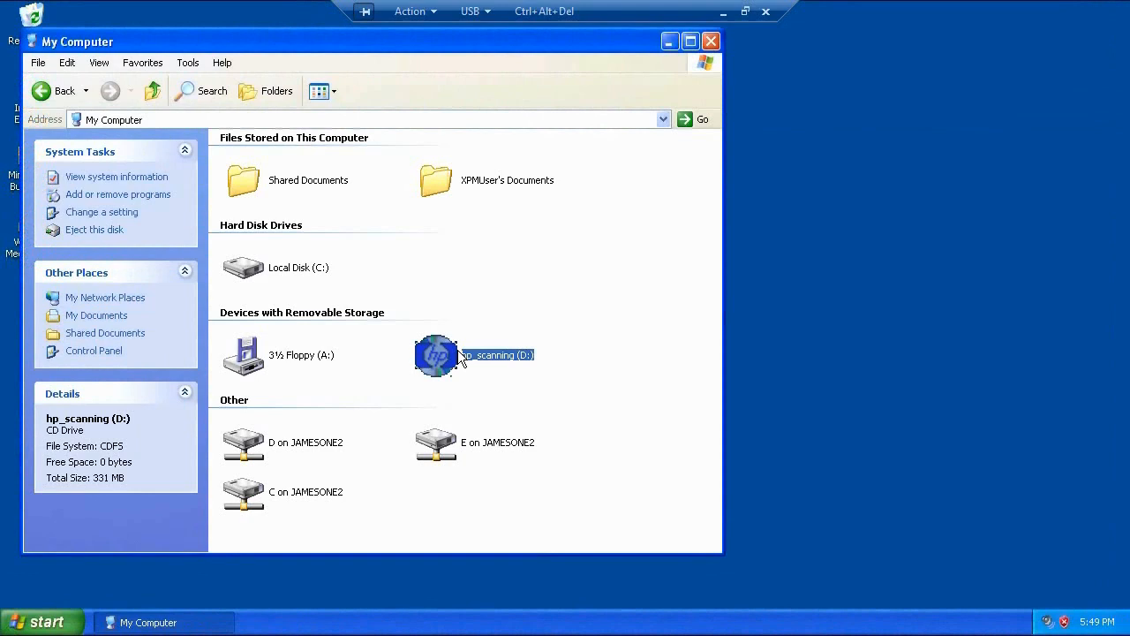
pyautogui.doubleClick(436, 354)
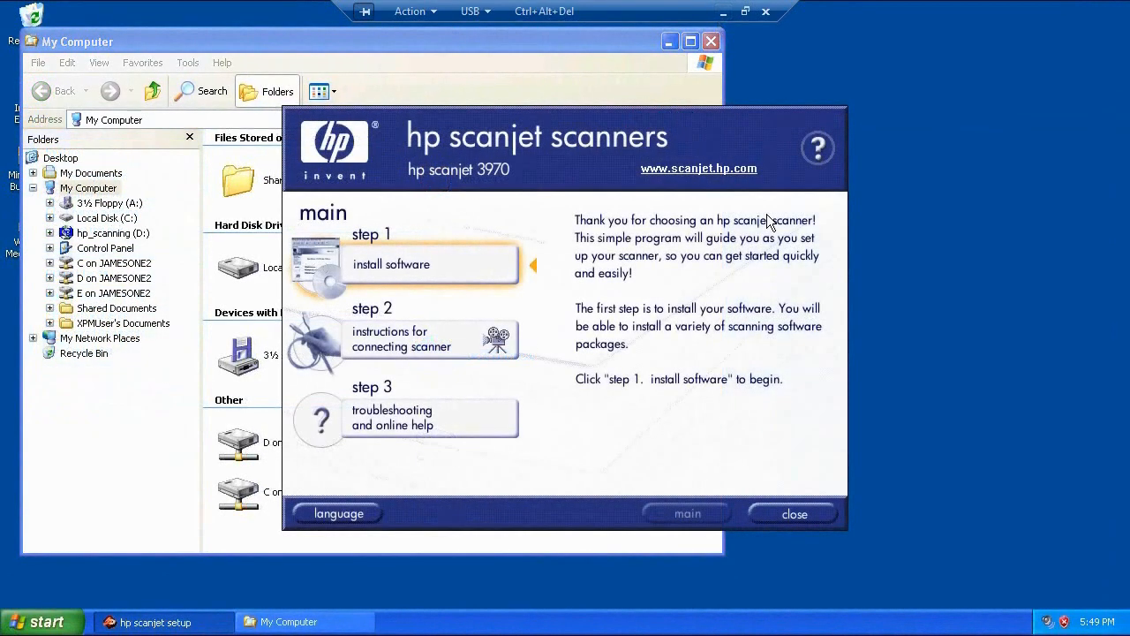
pyautogui.moveTo(432, 264)
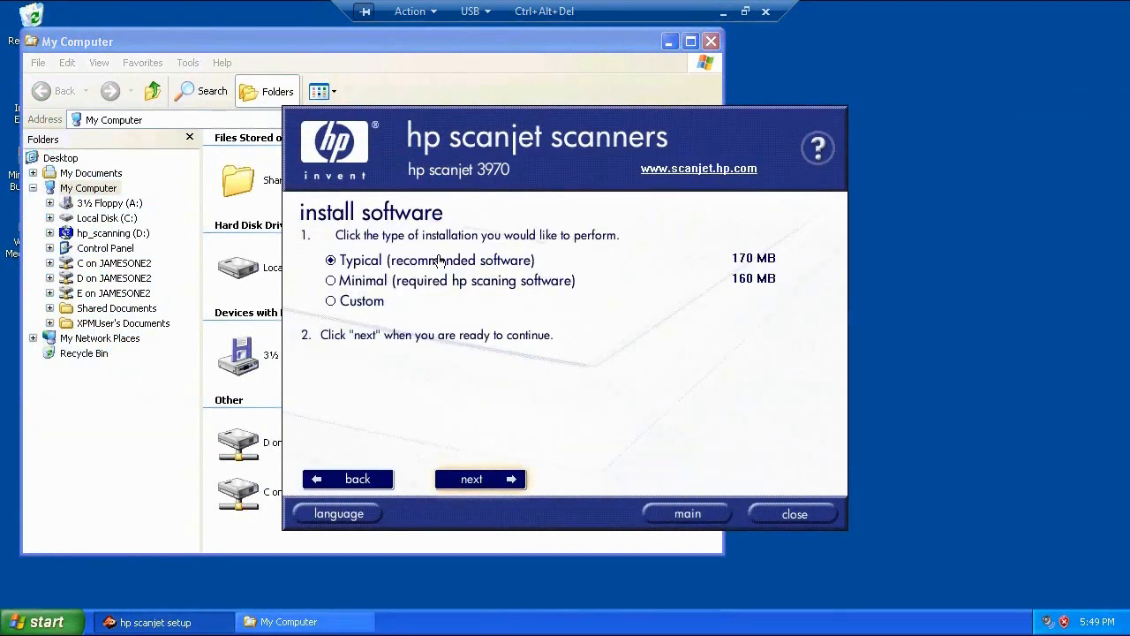
pyautogui.click(331, 280)
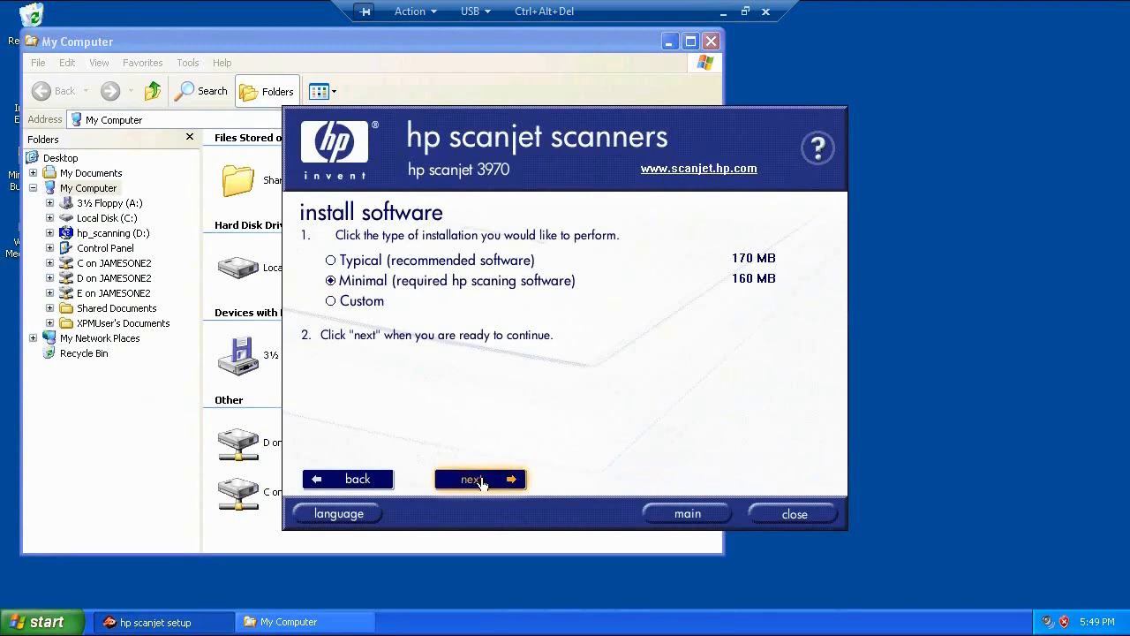
pyautogui.click(479, 479)
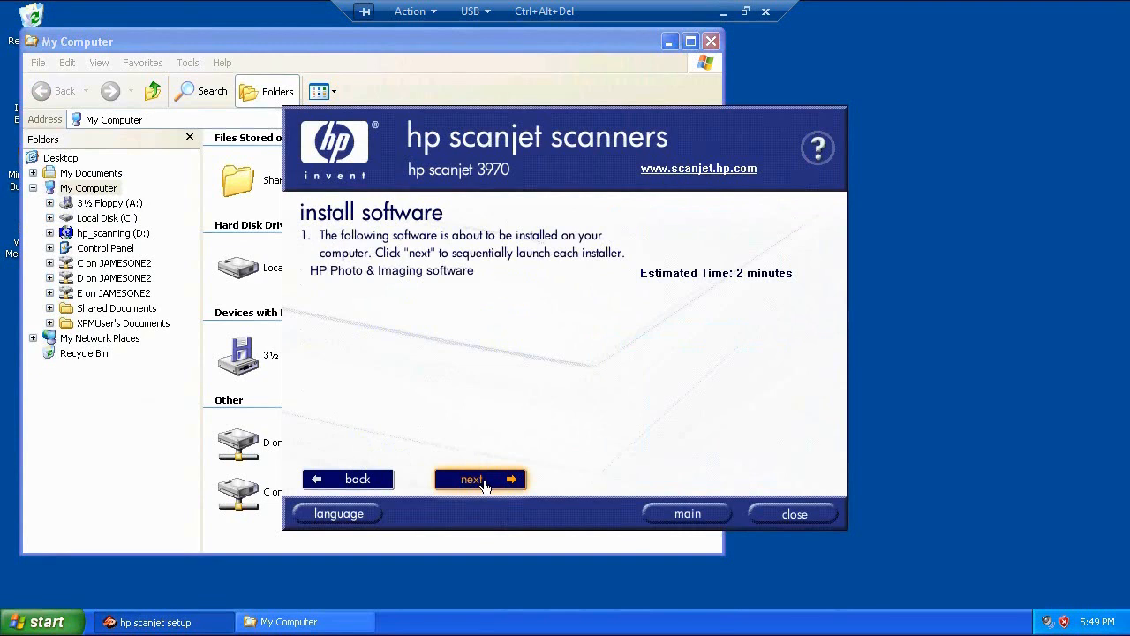
pyautogui.click(480, 479)
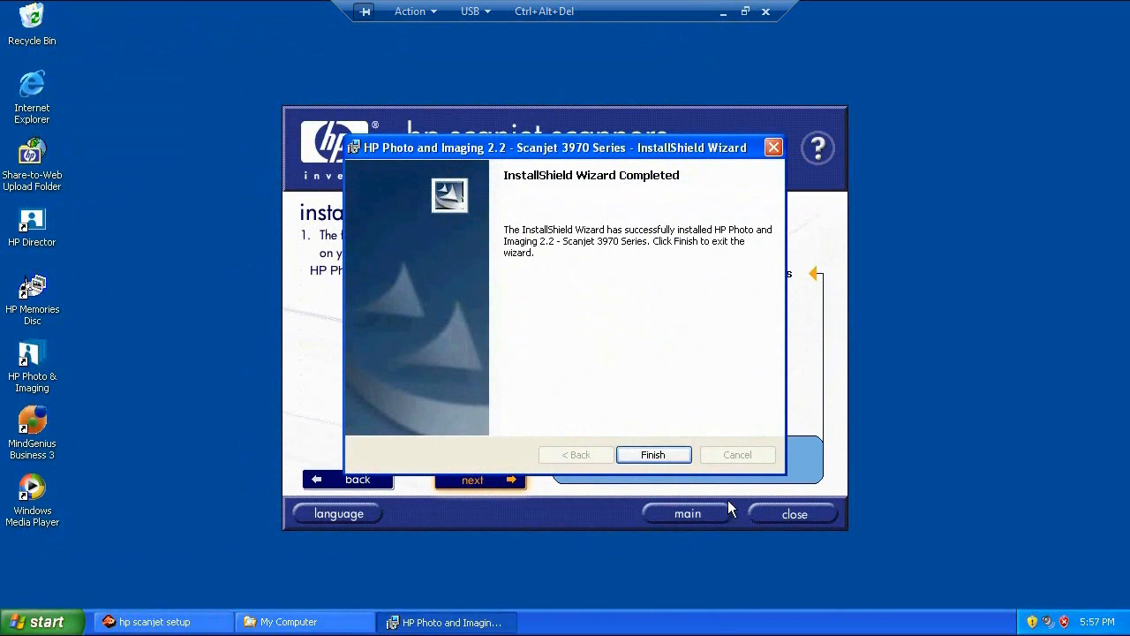
# - Close the finished install wizard and attach the HP Scanjet 3970 through the USB menu
pyautogui.click(653, 455)
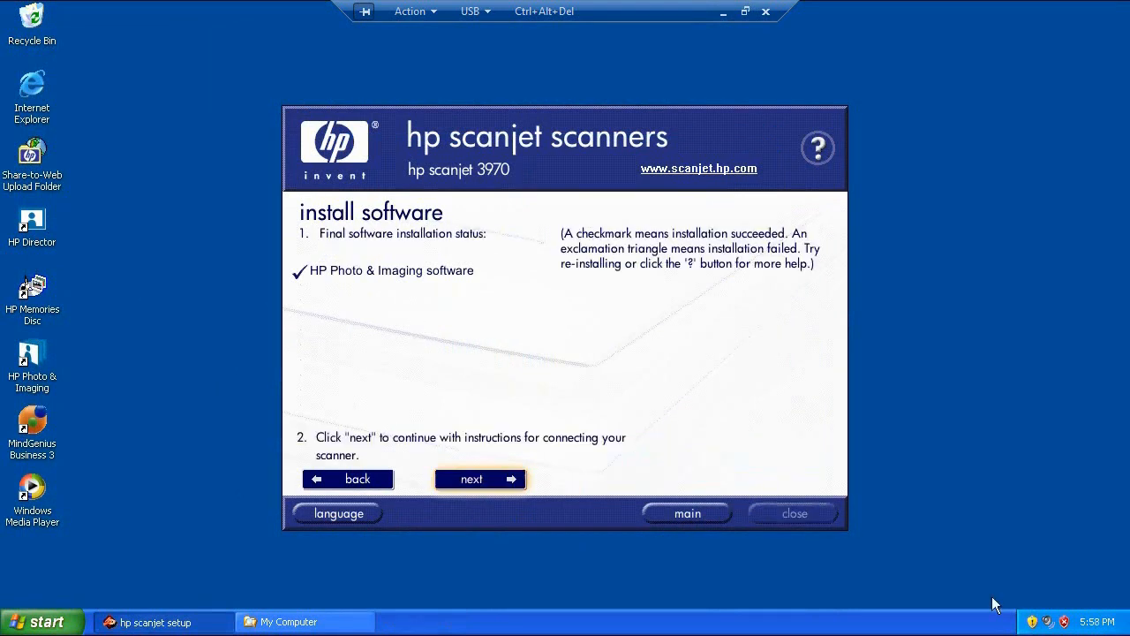
pyautogui.moveTo(614, 470)
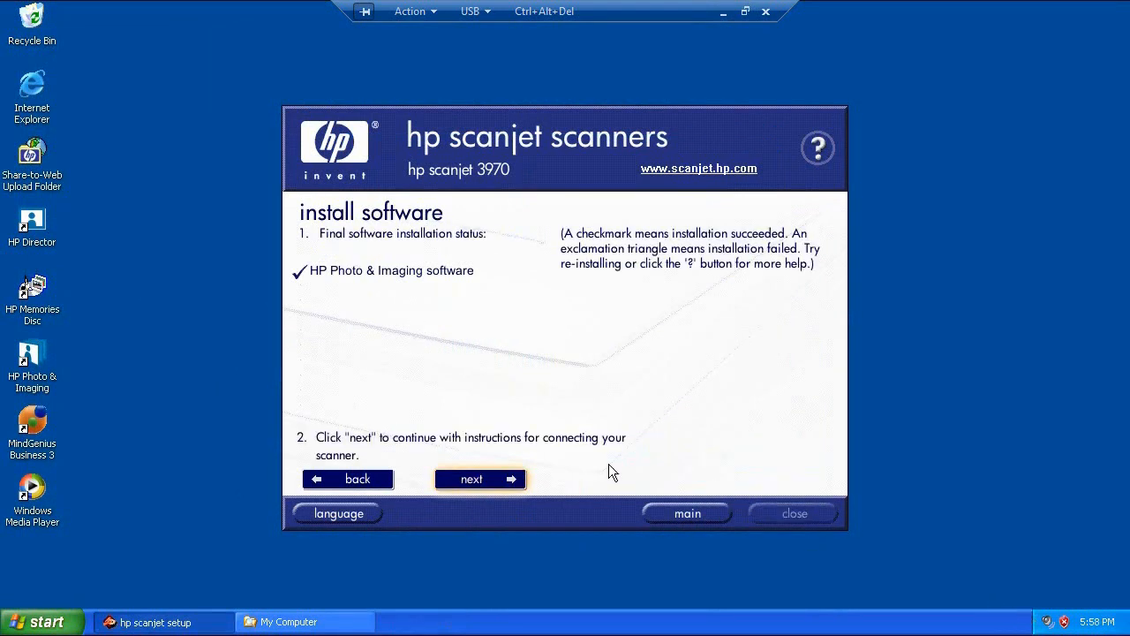
pyautogui.moveTo(474, 11)
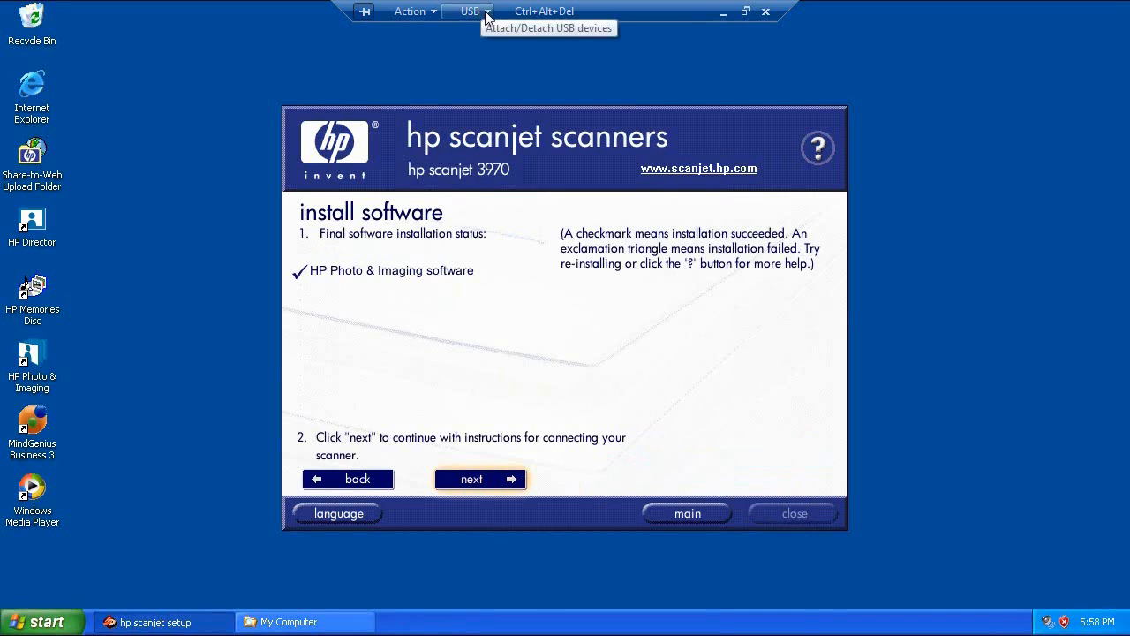
pyautogui.click(469, 10)
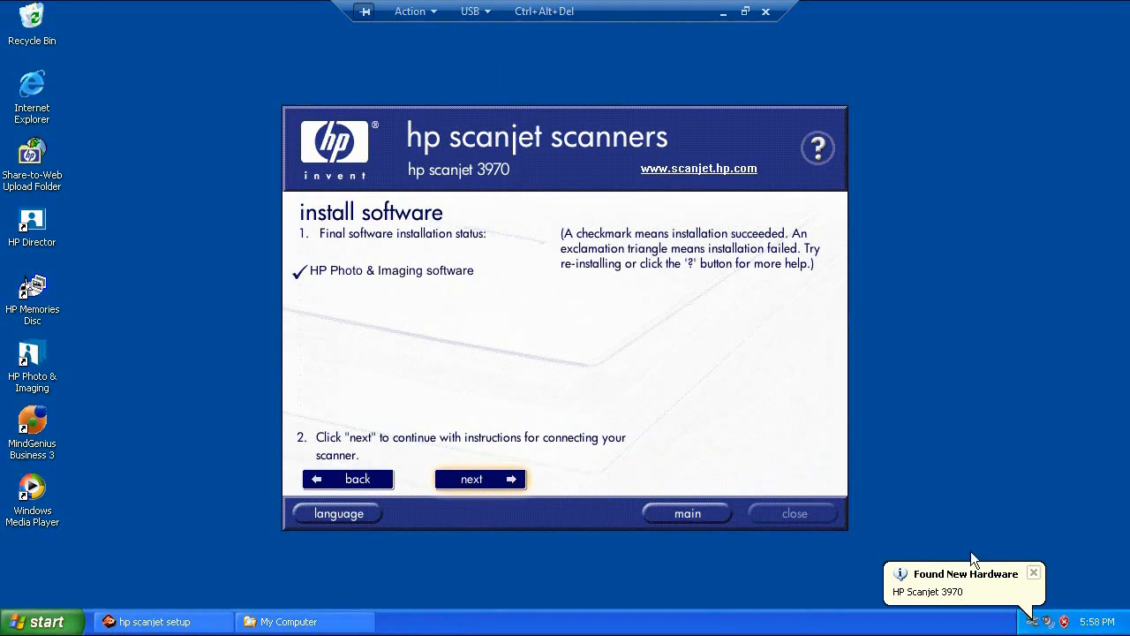
pyautogui.moveTo(891, 618)
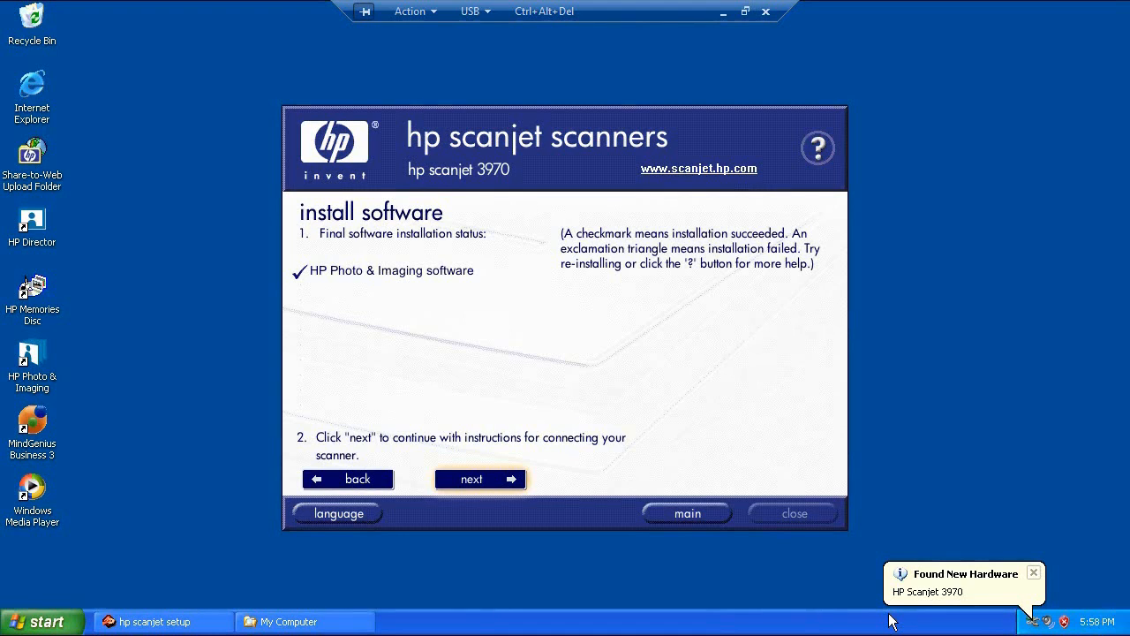
# - Advance through the remaining setup pages, close the setup guide and exit HP Scanjet setup
pyautogui.click(480, 478)
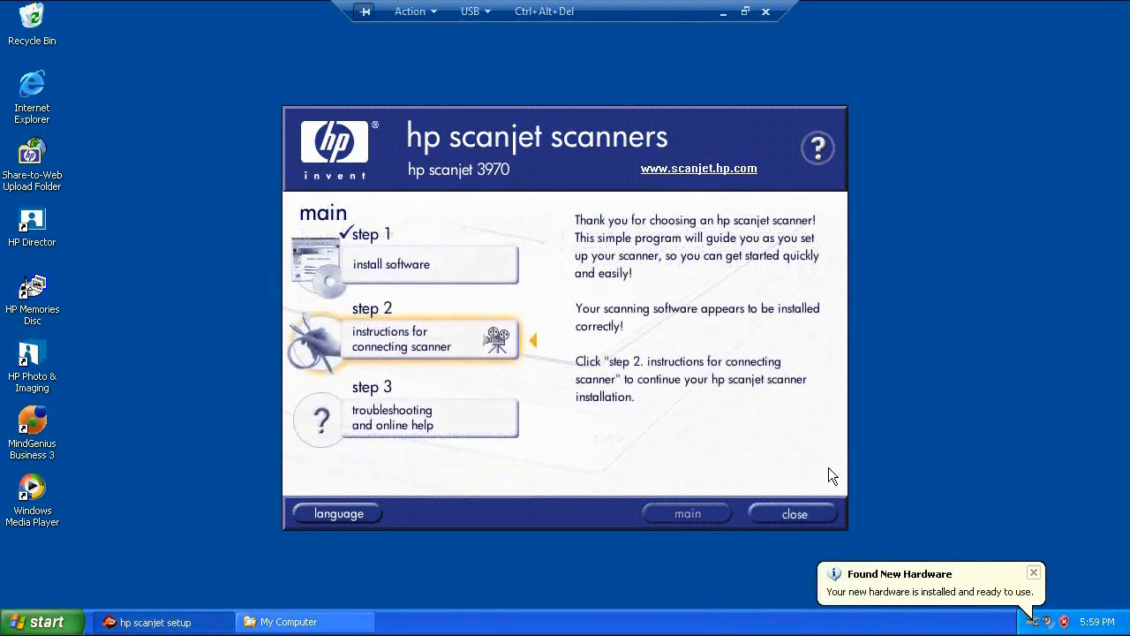
pyautogui.click(402, 338)
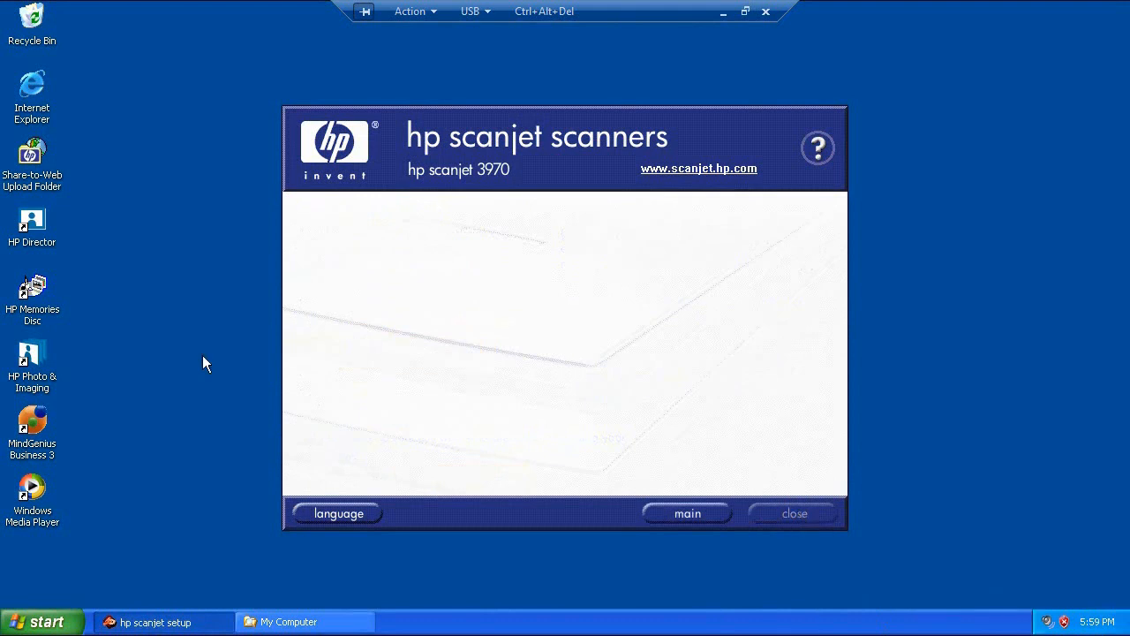
pyautogui.moveTo(221, 257)
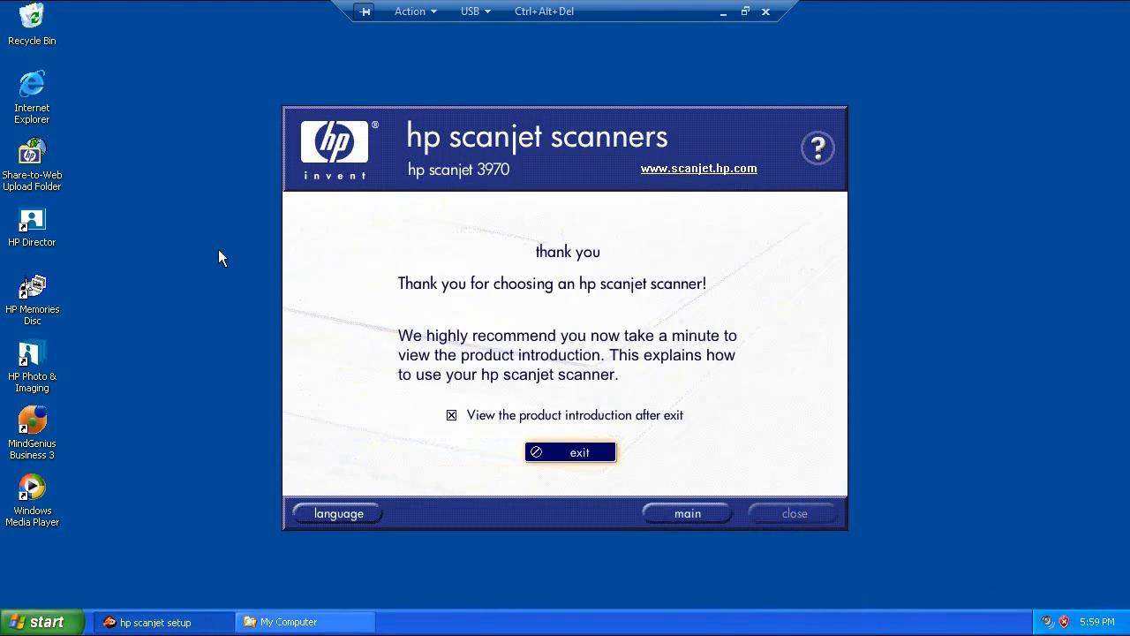
pyautogui.click(31, 620)
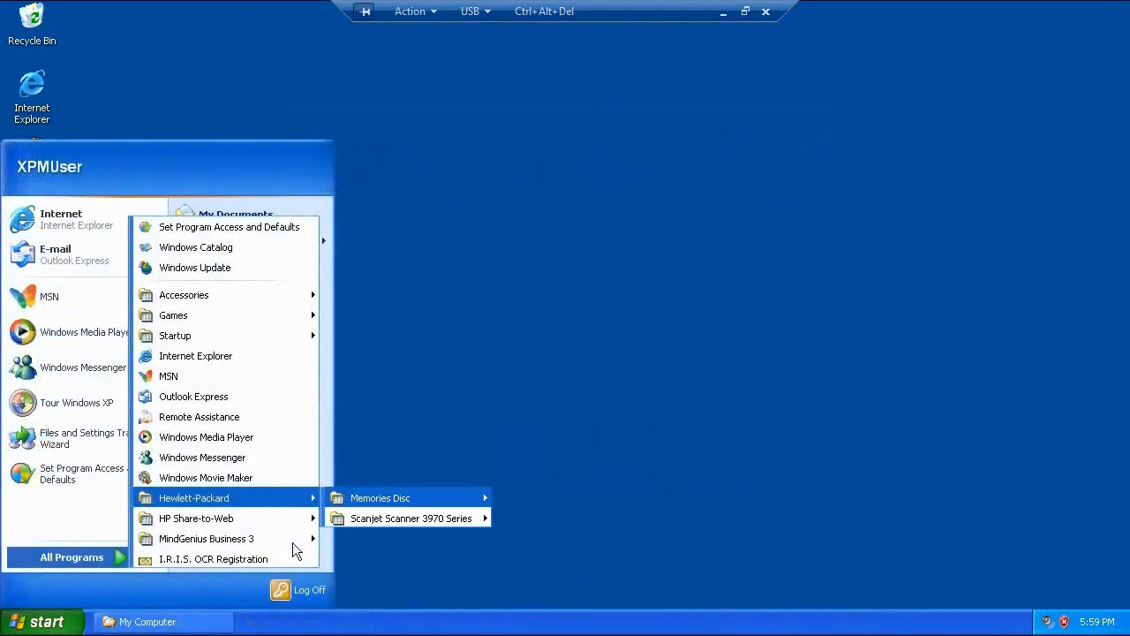
pyautogui.moveTo(411, 519)
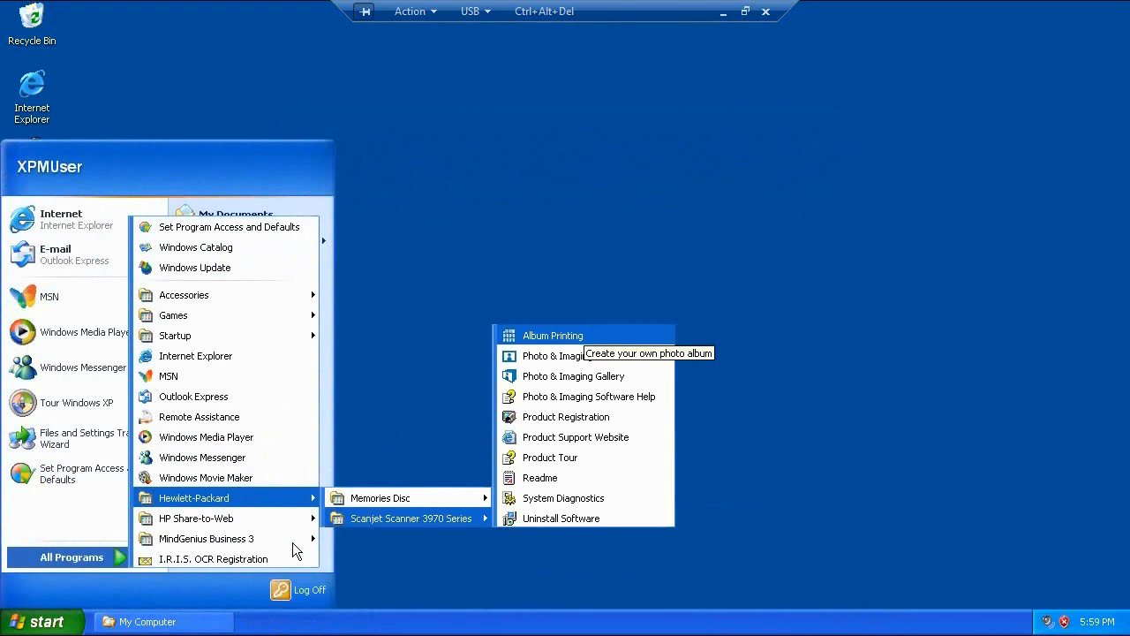
pyautogui.moveTo(574, 355)
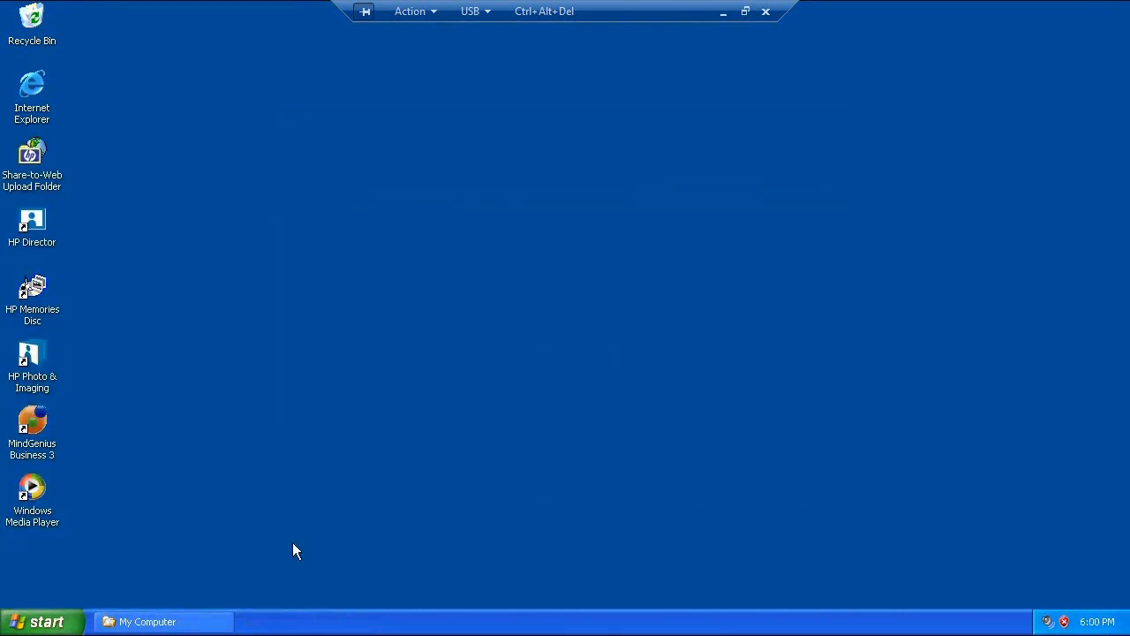
# - Launch HP Director, choose Scan Picture, and select Negatives from a Transparent Materials Adapter
pyautogui.doubleClick(32, 225)
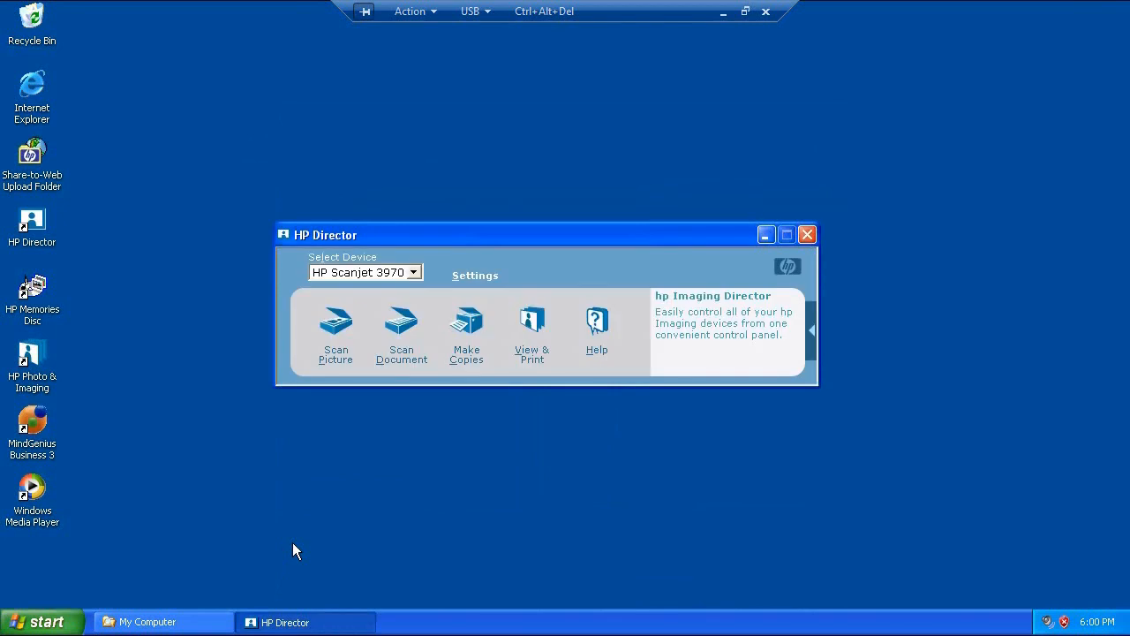
pyautogui.click(336, 331)
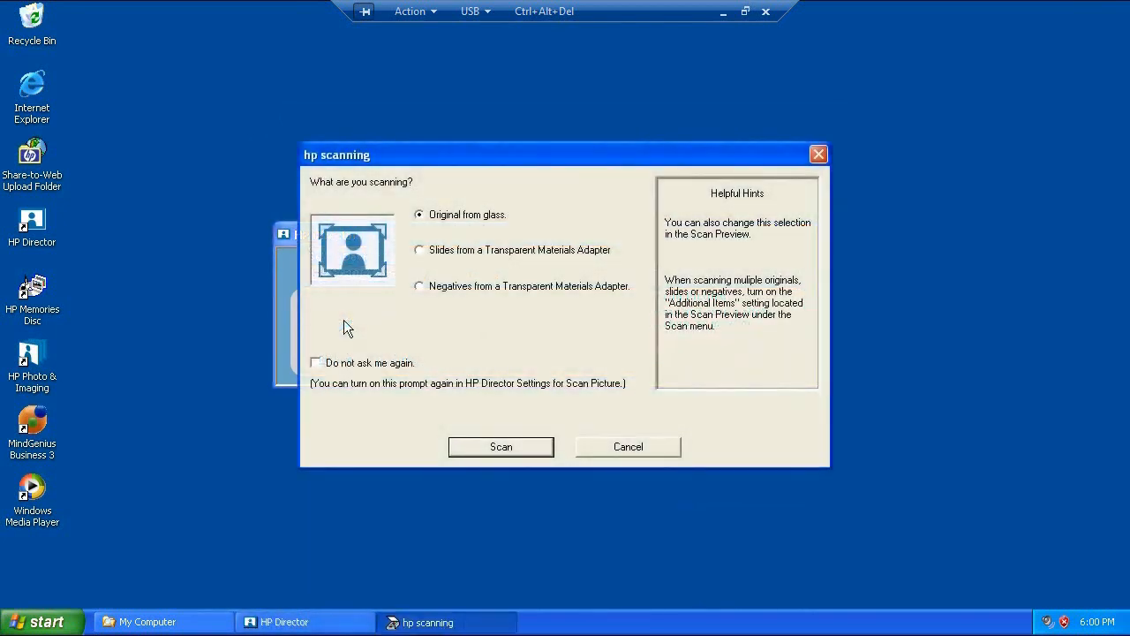
pyautogui.click(418, 286)
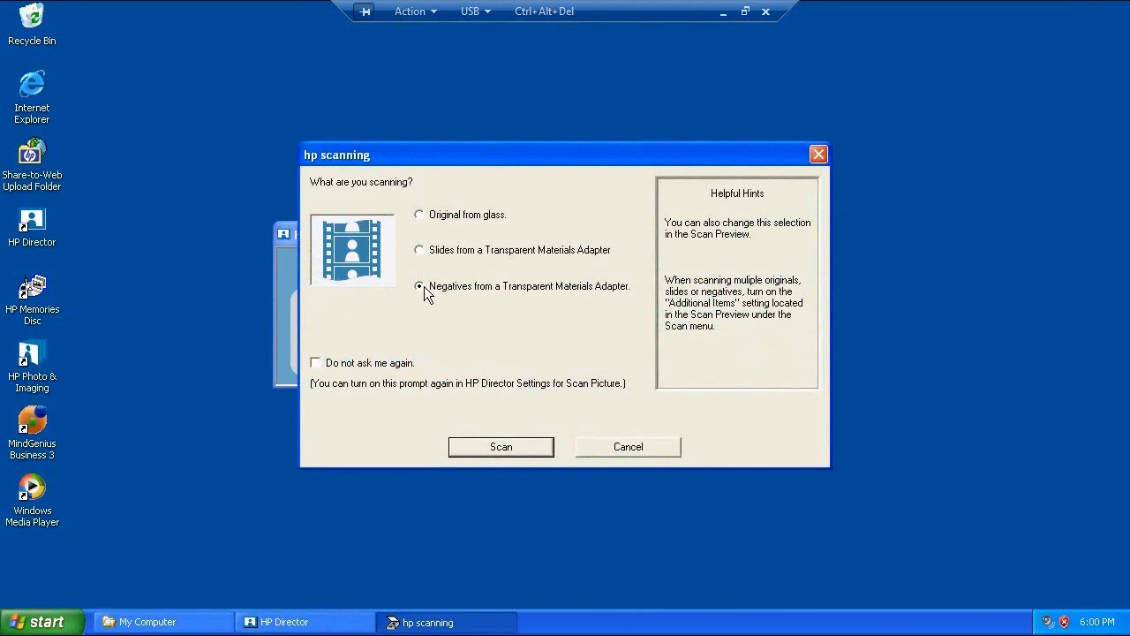
# - Scan the top and lower negative frames at 2400 dpi as scan0001.jpg and scan0002.jpg
pyautogui.click(500, 446)
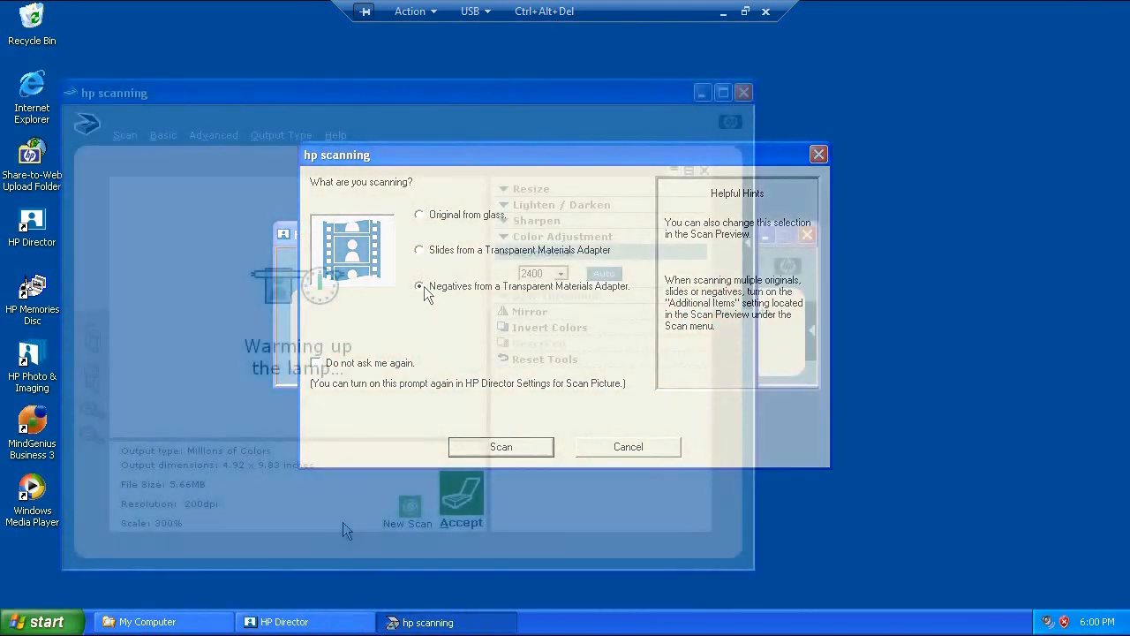
pyautogui.click(500, 446)
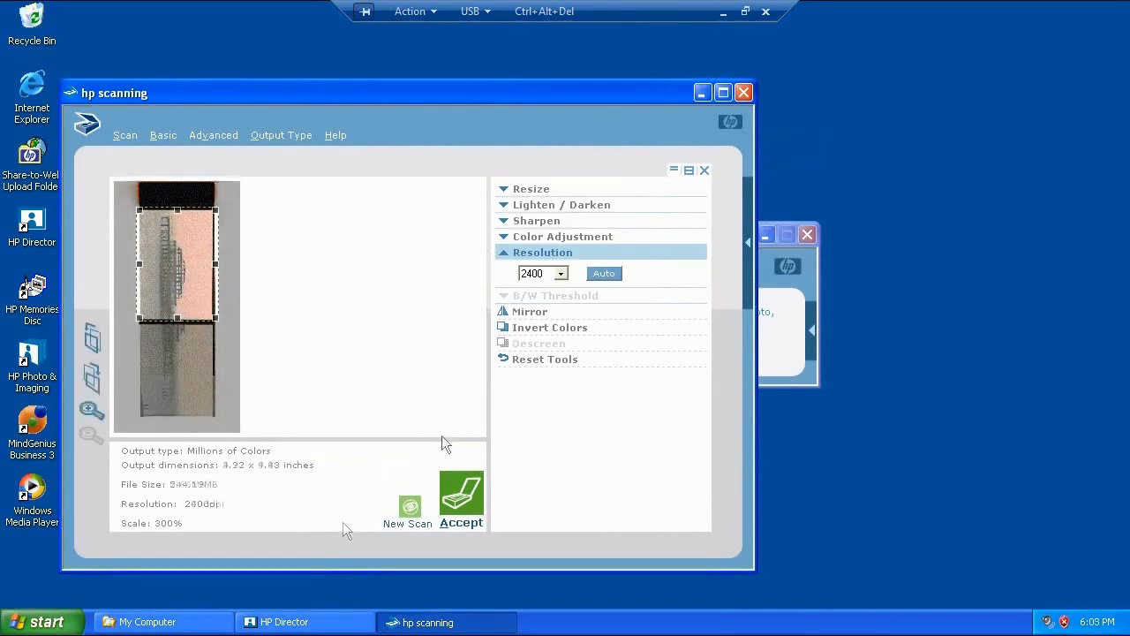
pyautogui.click(461, 494)
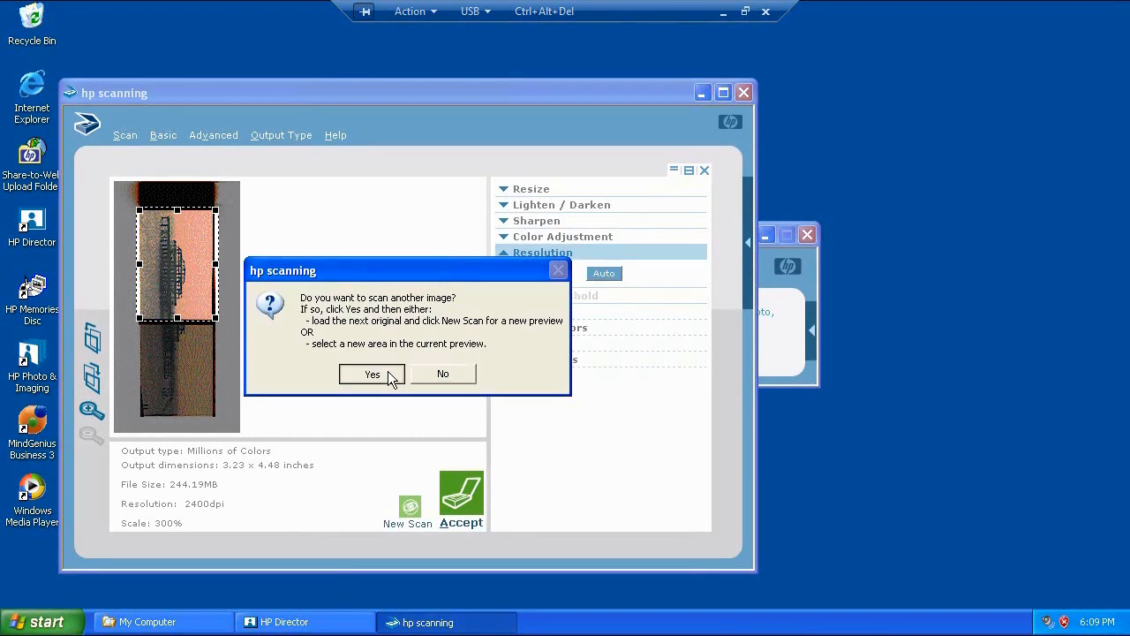
pyautogui.click(372, 373)
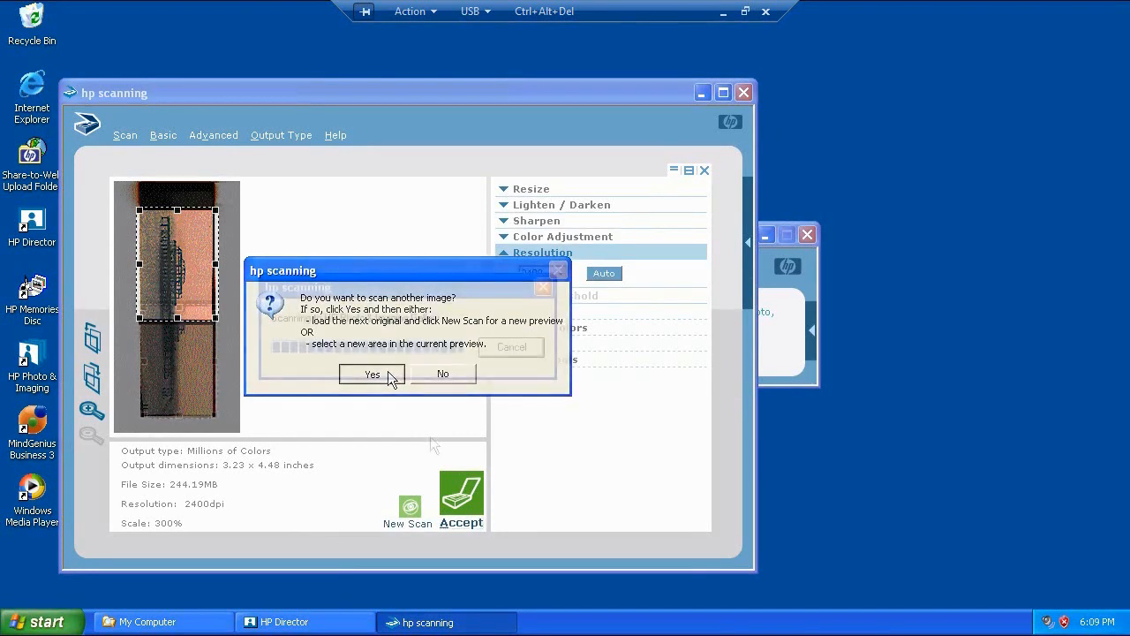
pyautogui.click(371, 373)
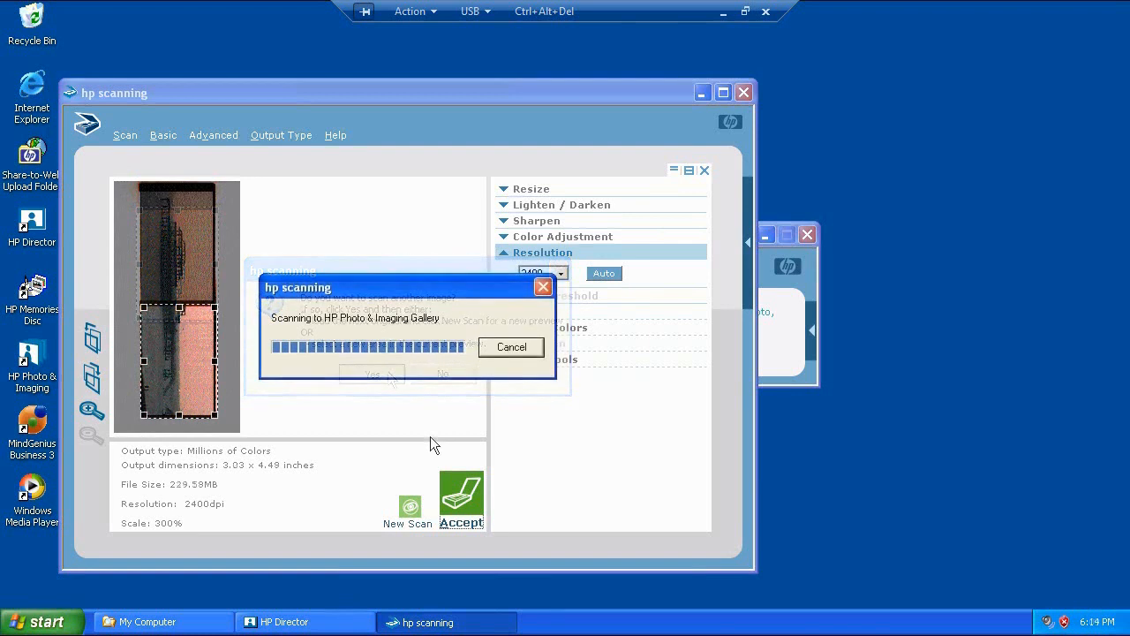
pyautogui.click(371, 372)
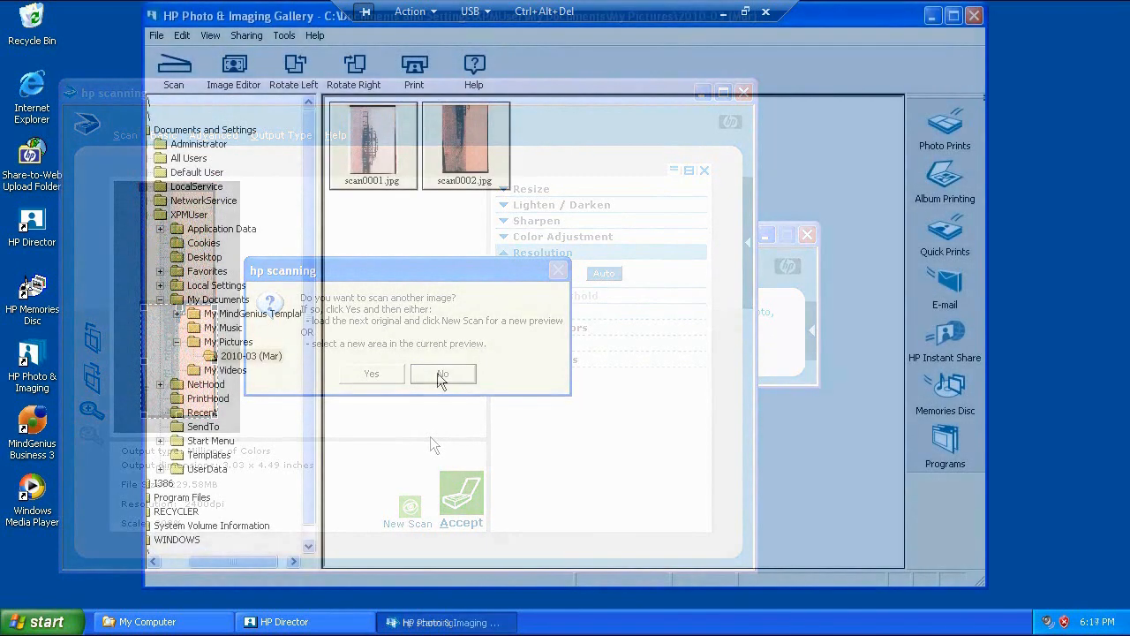
# - Decline further scans and open scan0001.jpg in HP Image Editor
pyautogui.click(443, 373)
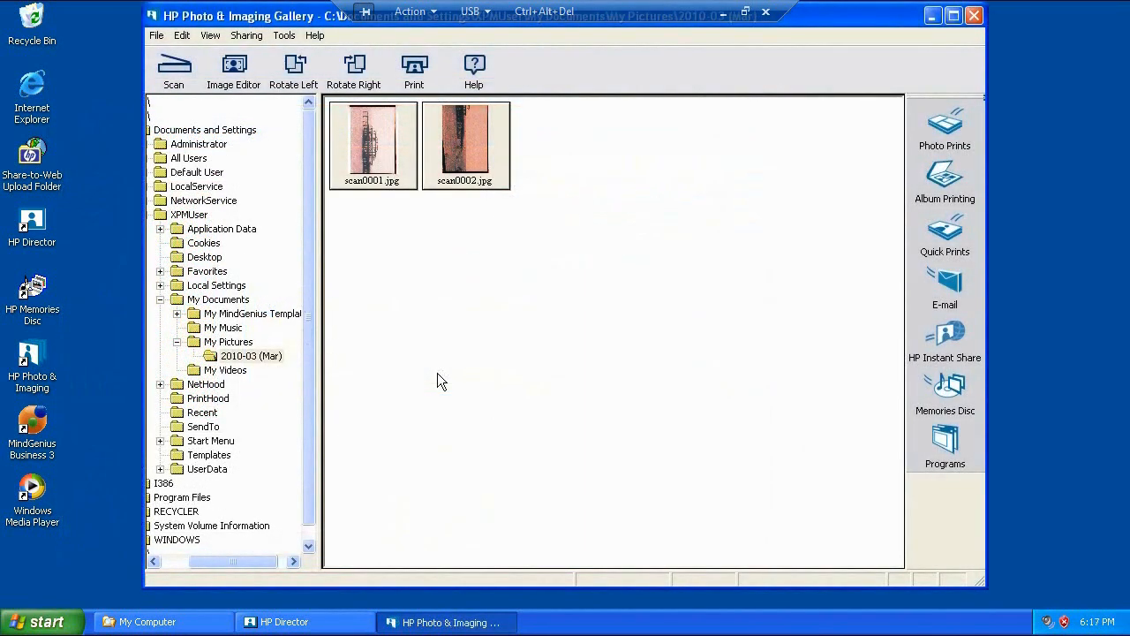
pyautogui.click(372, 144)
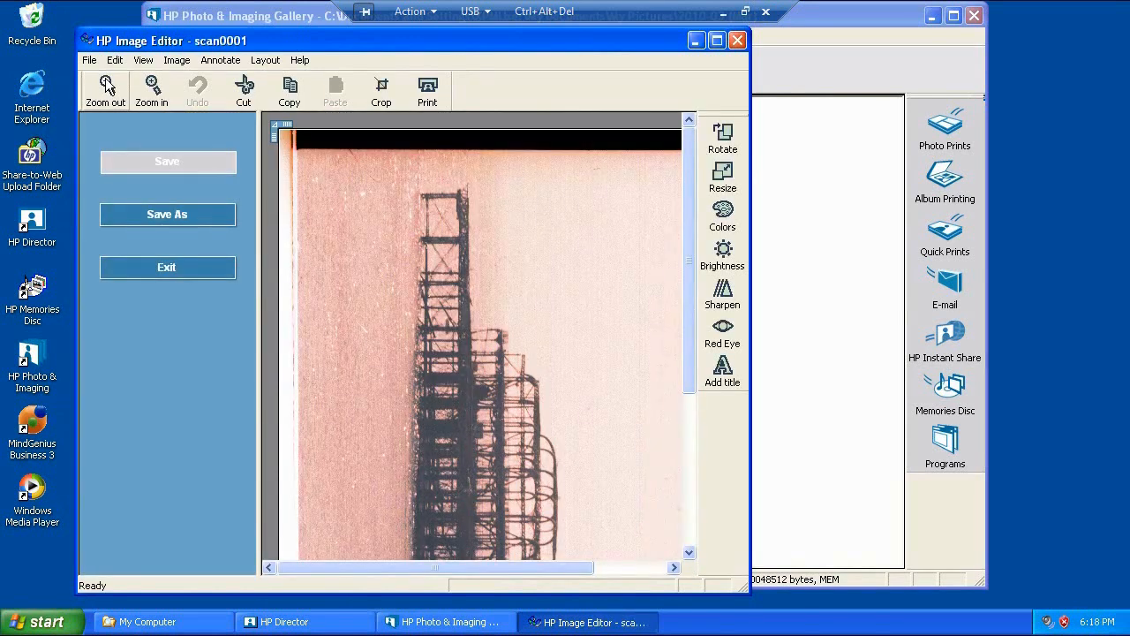
pyautogui.moveTo(127, 85)
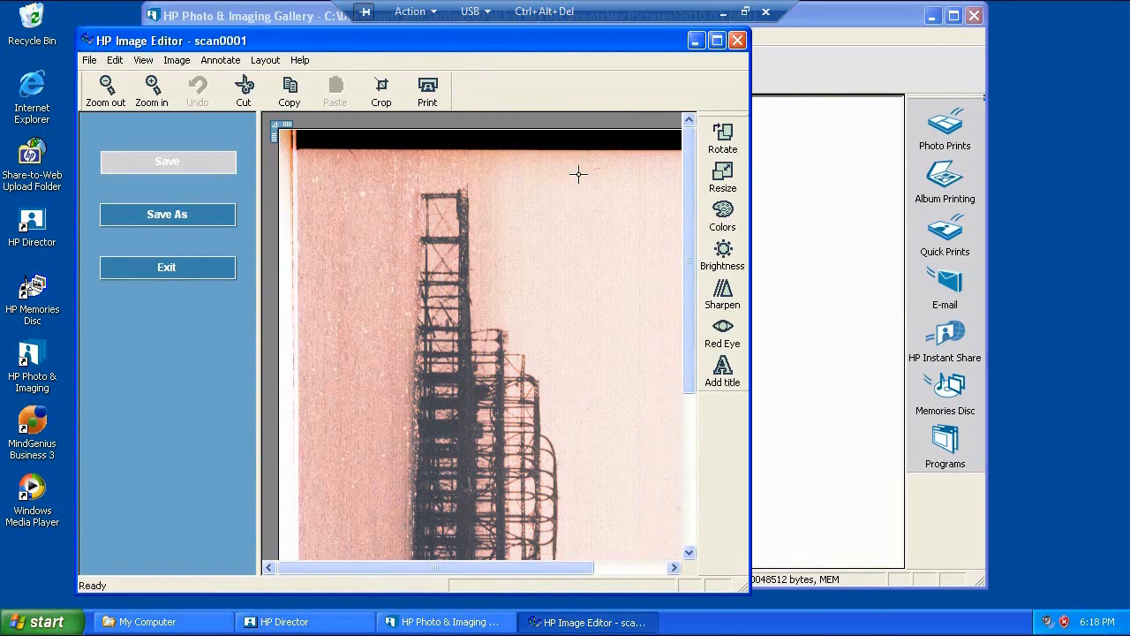
pyautogui.moveTo(722, 374)
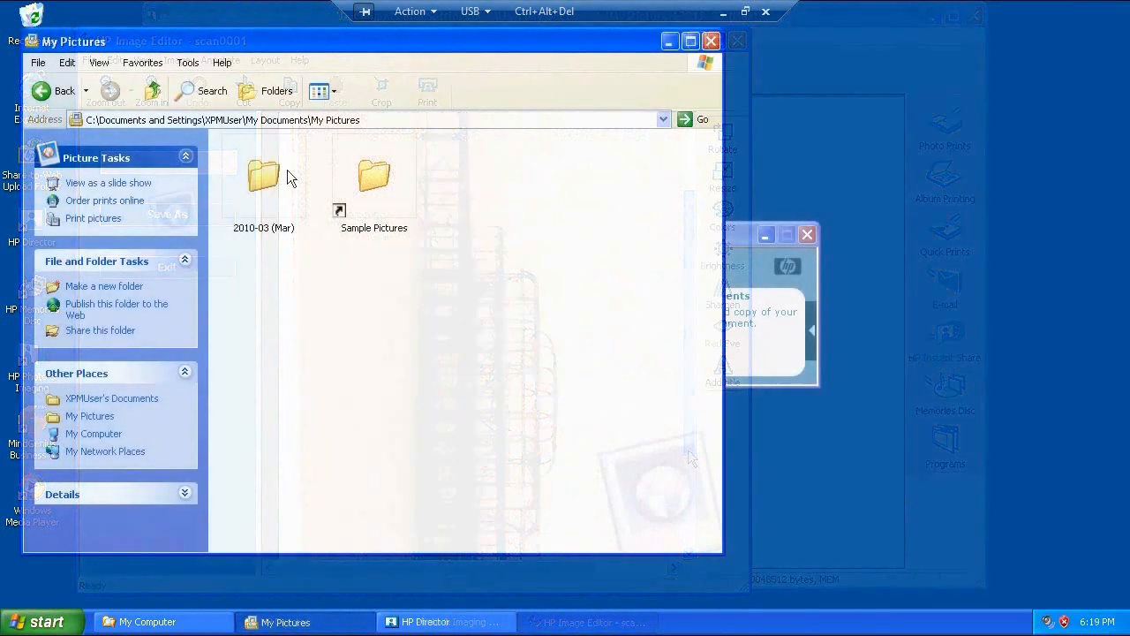
# - View the scans in My Pictures' 2010-03 (Mar) folder, then return to My Computer
pyautogui.doubleClick(263, 174)
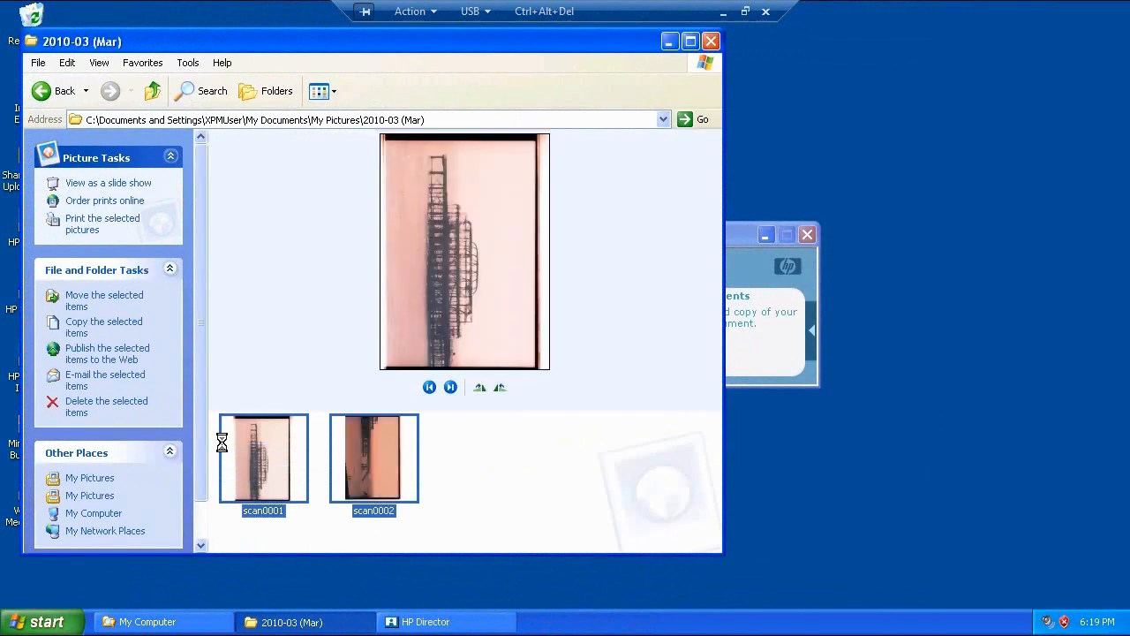
pyautogui.click(55, 91)
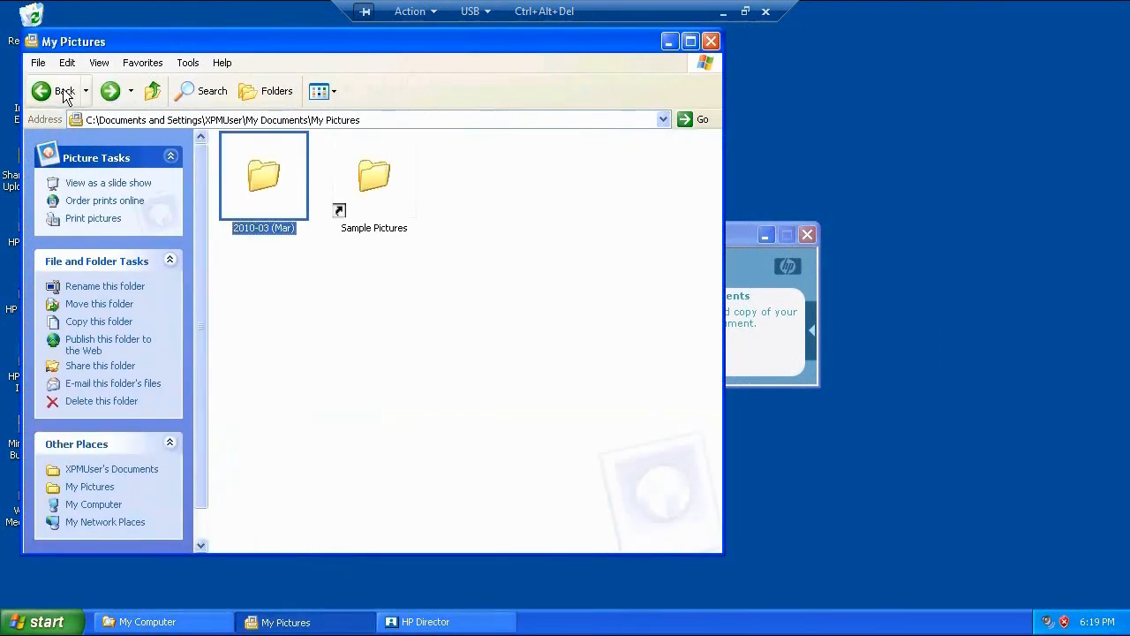
pyautogui.click(42, 91)
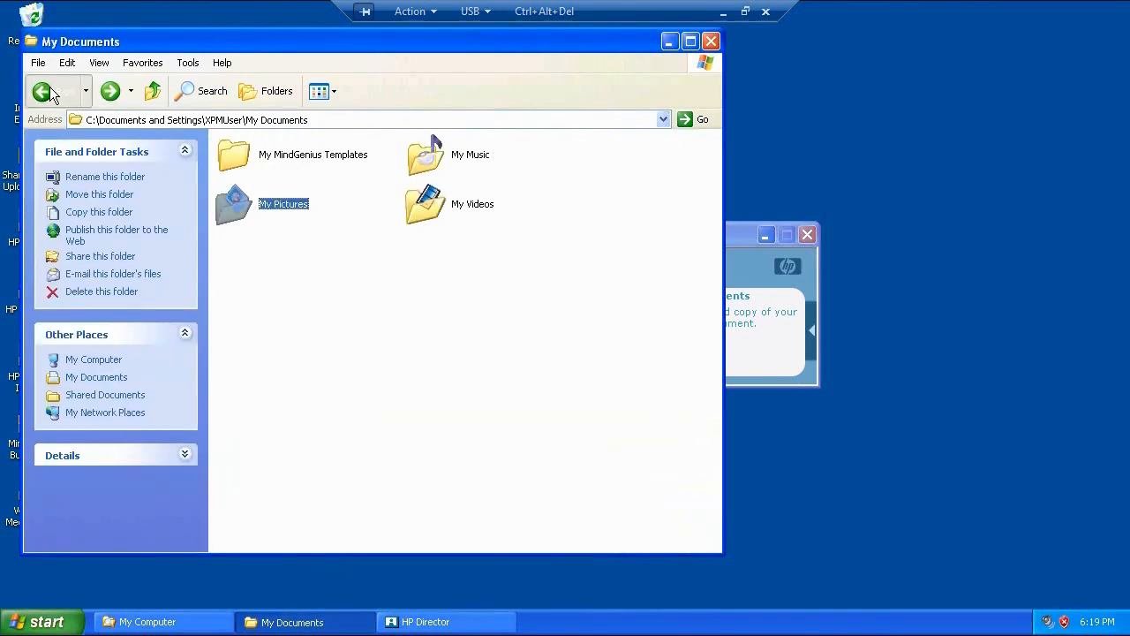
pyautogui.click(41, 91)
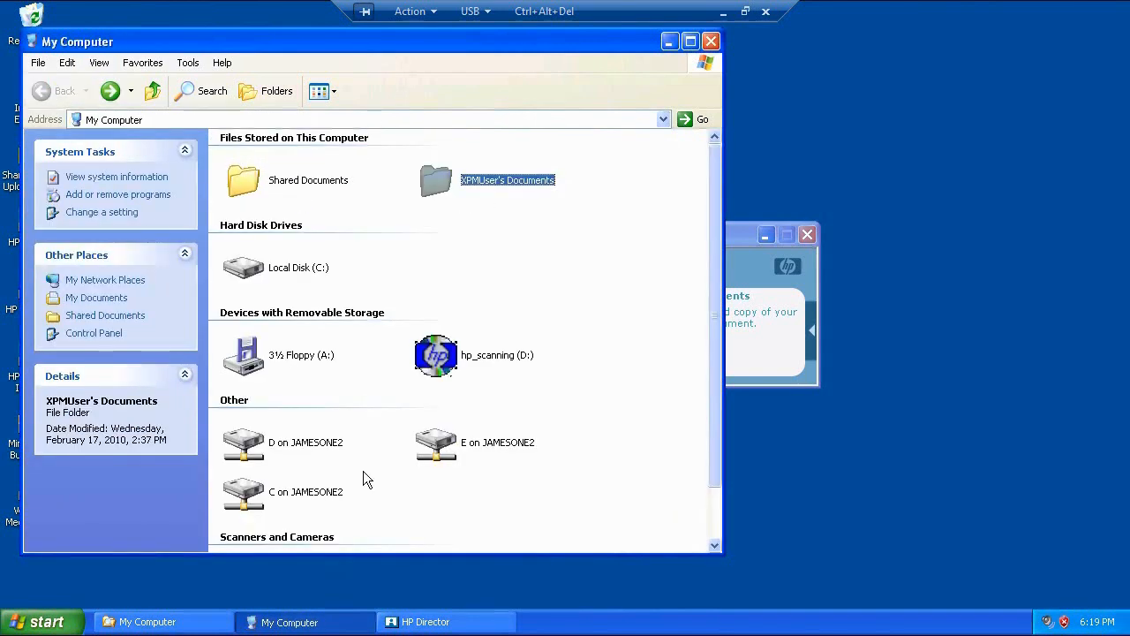
# - Check the tower scan in the Dump folder on C on JAMESONE2, then close that window
pyautogui.click(306, 492)
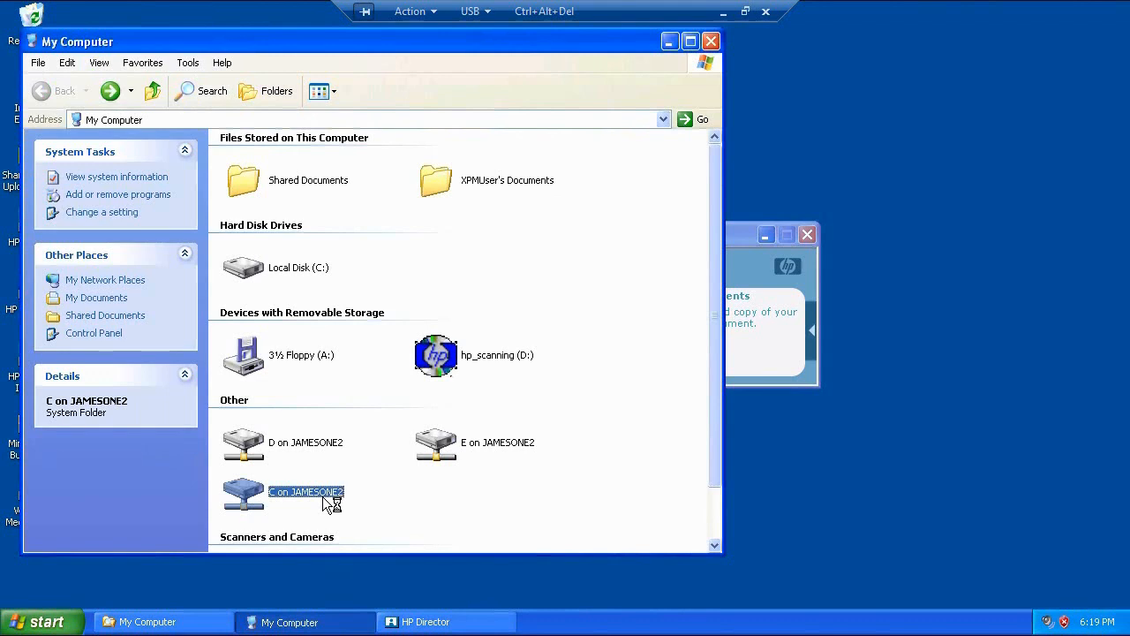
pyautogui.doubleClick(305, 492)
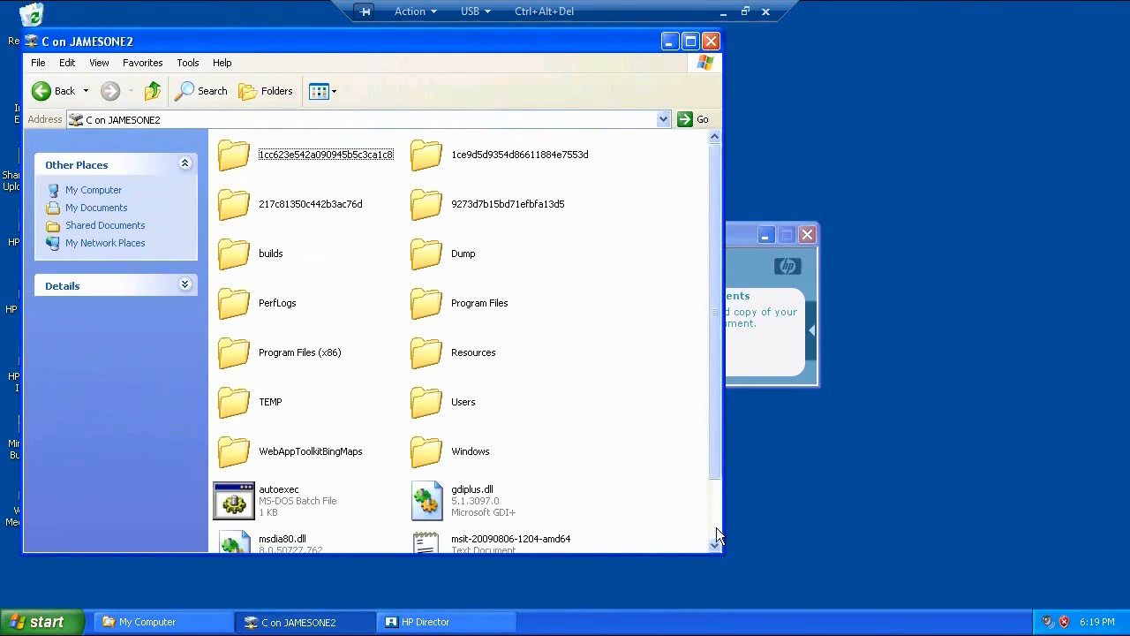
pyautogui.scroll(-3)
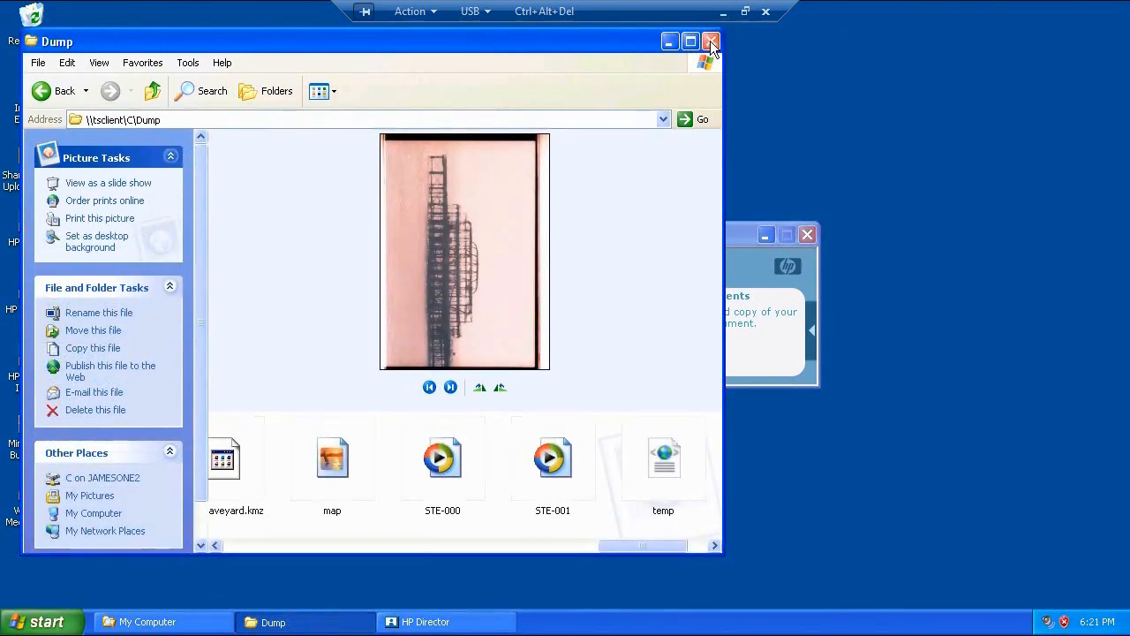
pyautogui.click(711, 41)
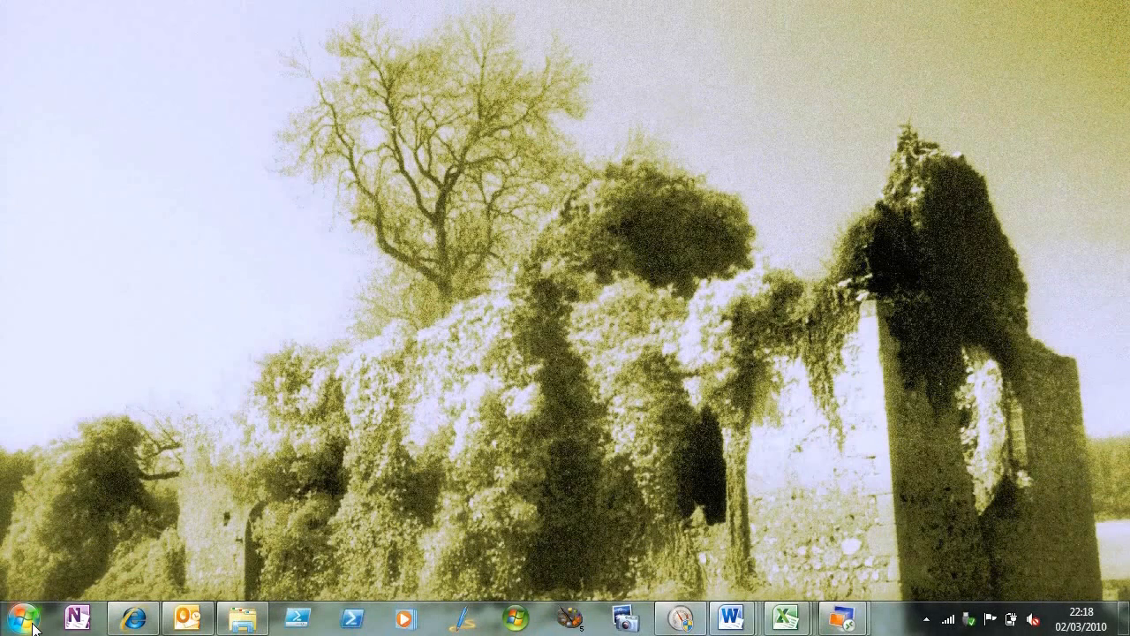
# - Launch HP Director from the Windows XP Mode Applications folder and open Manage USB Devices
pyautogui.click(22, 617)
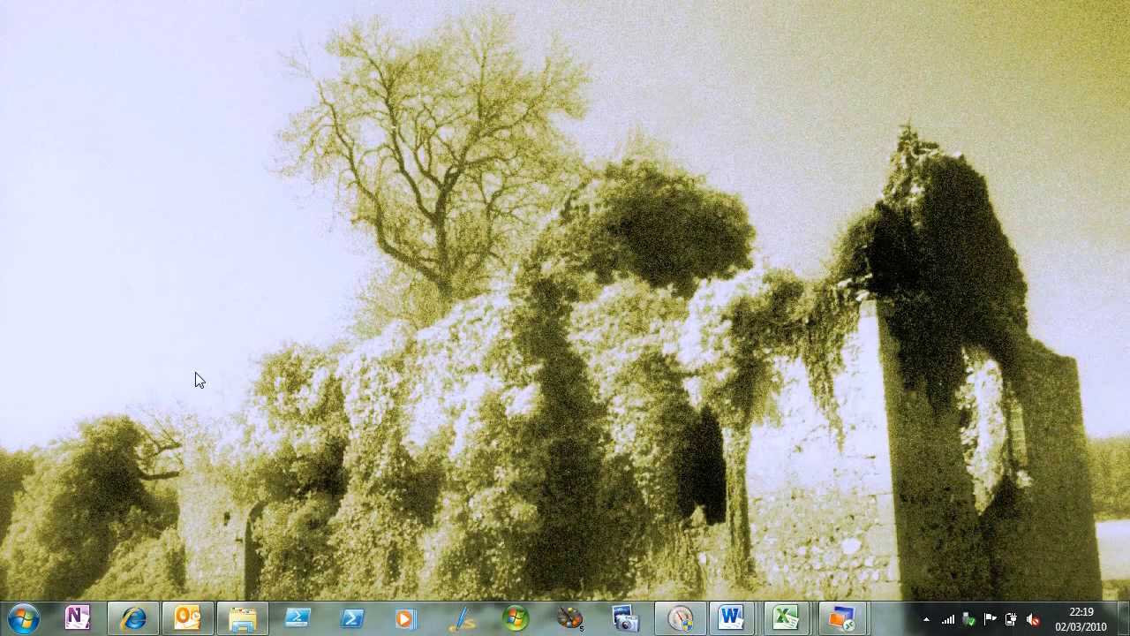
pyautogui.click(844, 617)
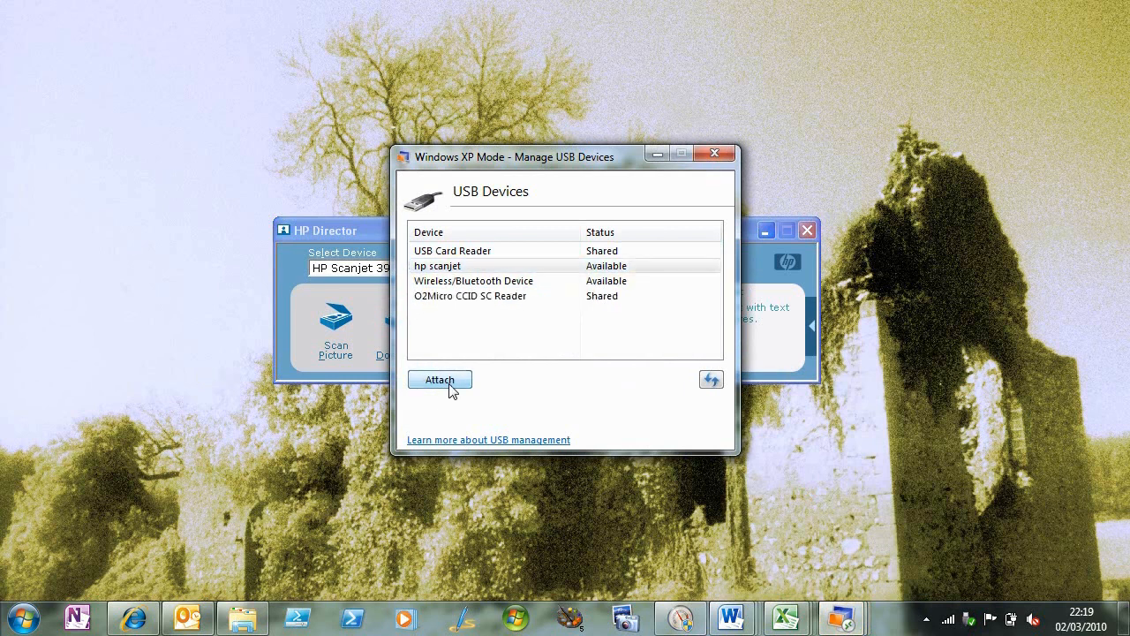
# - Attach the hp scanjet to XP Mode and start Scan Picture in HP Director
pyautogui.click(438, 379)
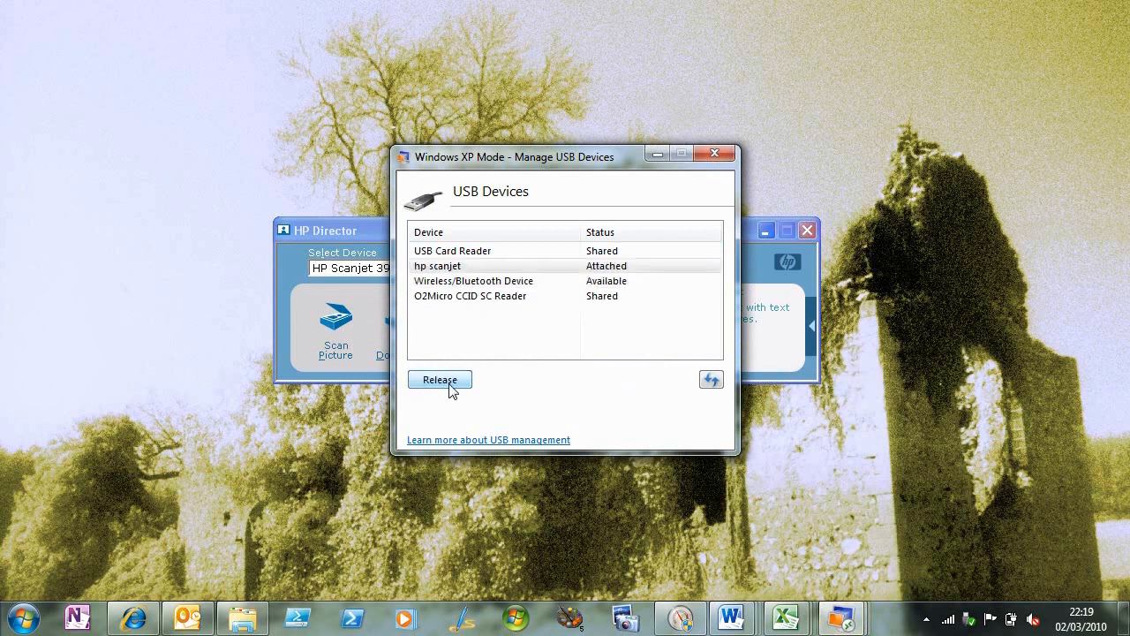
pyautogui.moveTo(717, 160)
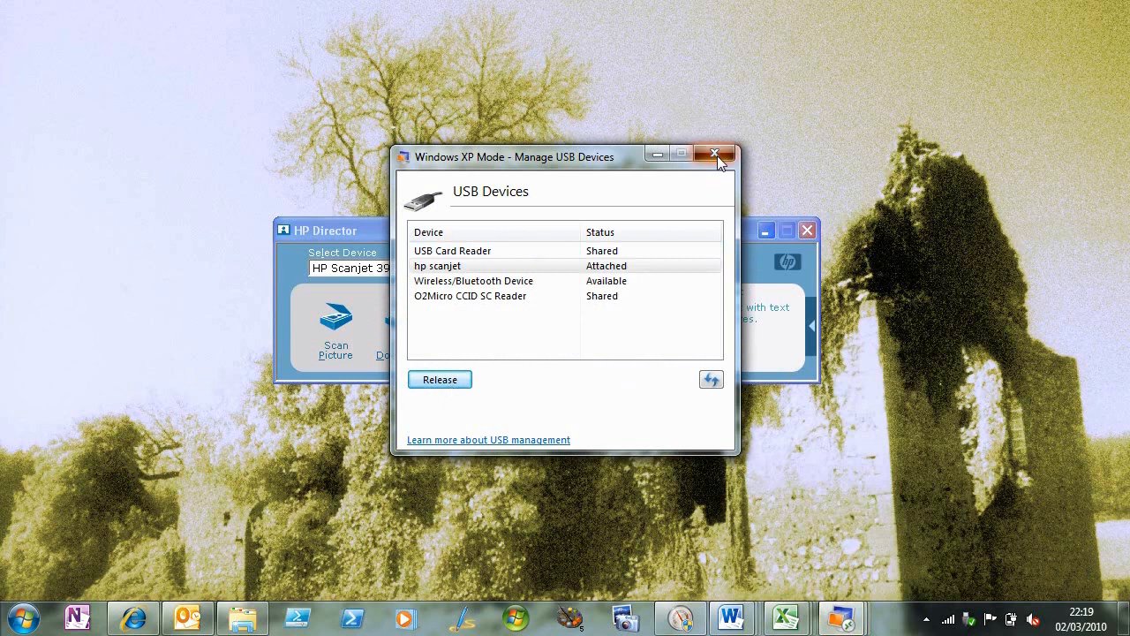
pyautogui.click(715, 154)
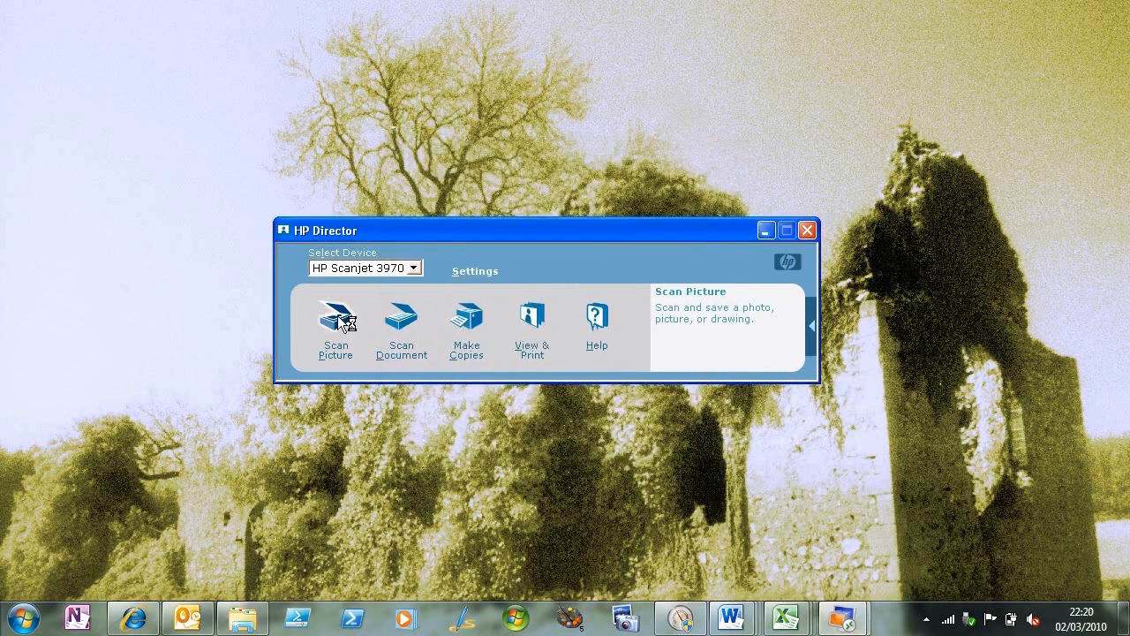
pyautogui.click(336, 322)
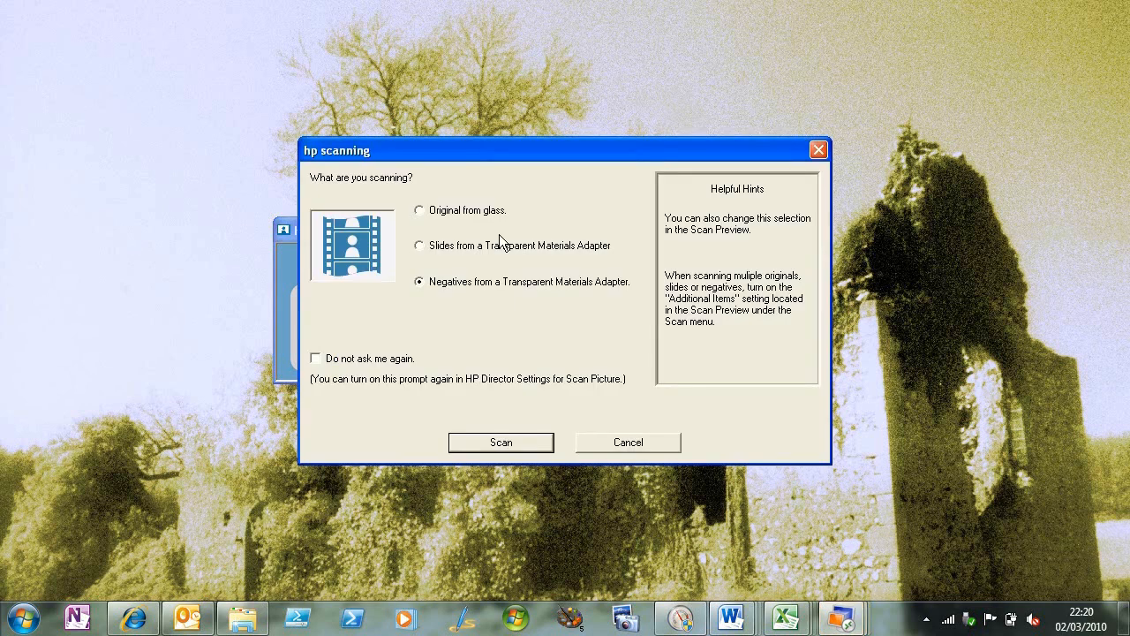
pyautogui.moveTo(508, 289)
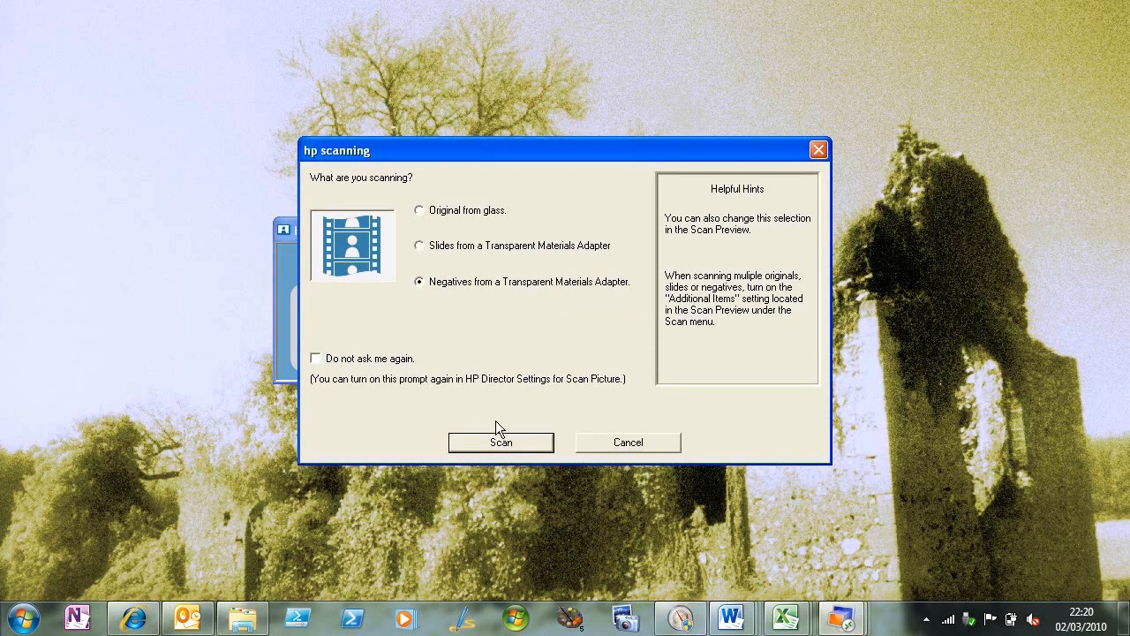
# - Scan and accept another negative frame, declining further scans, so the Gallery lists scan0008.jpg
pyautogui.click(500, 443)
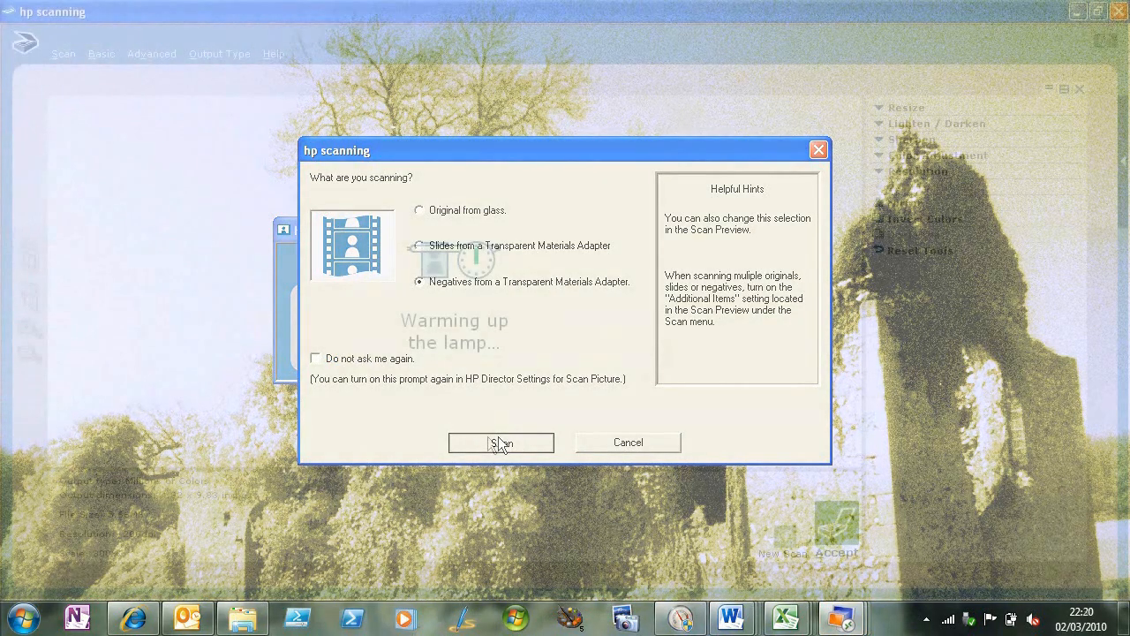
pyautogui.click(501, 443)
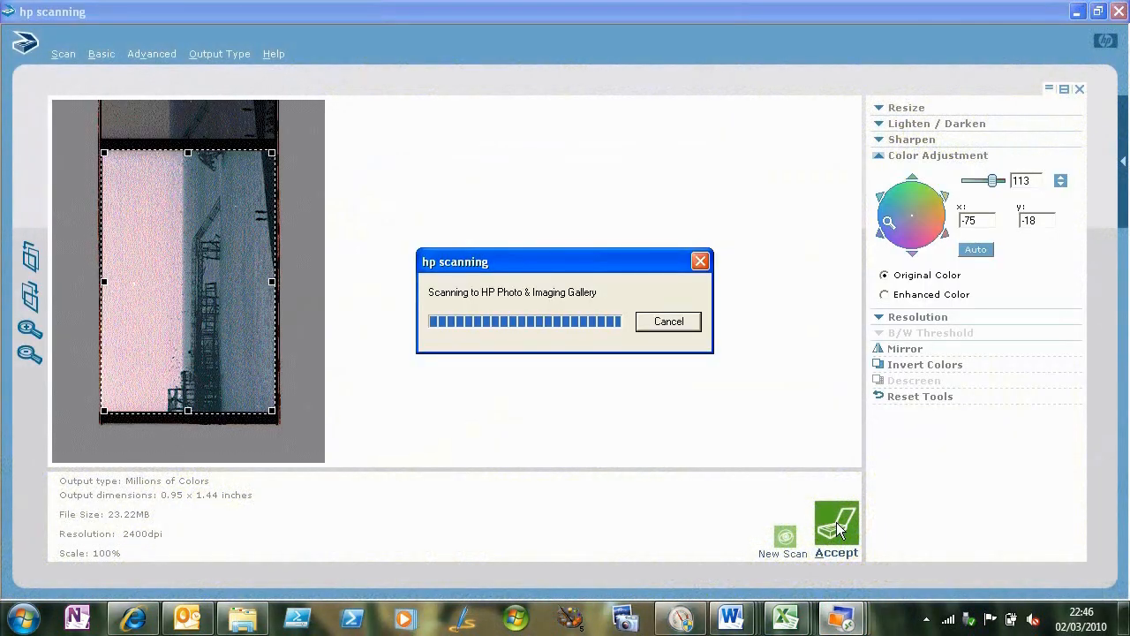
pyautogui.click(835, 523)
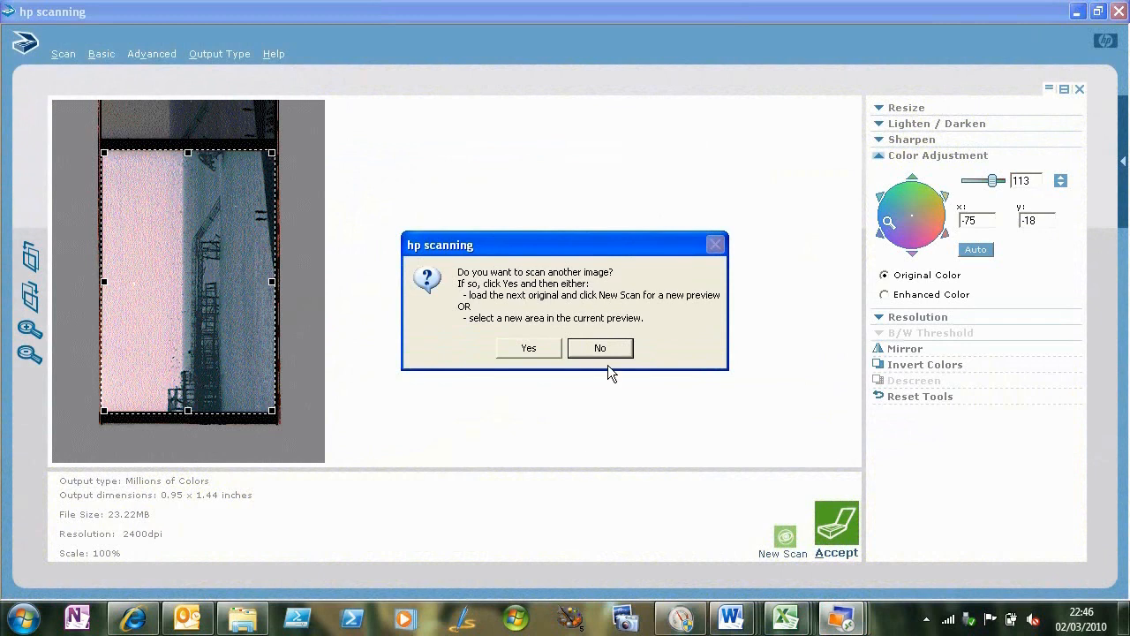
pyautogui.click(599, 347)
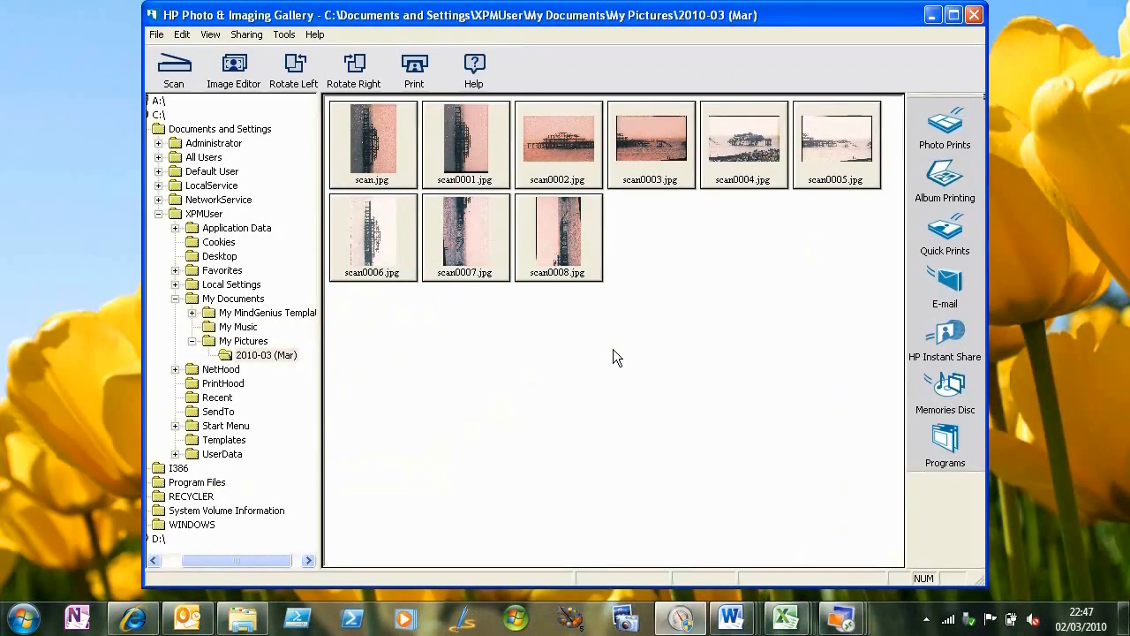